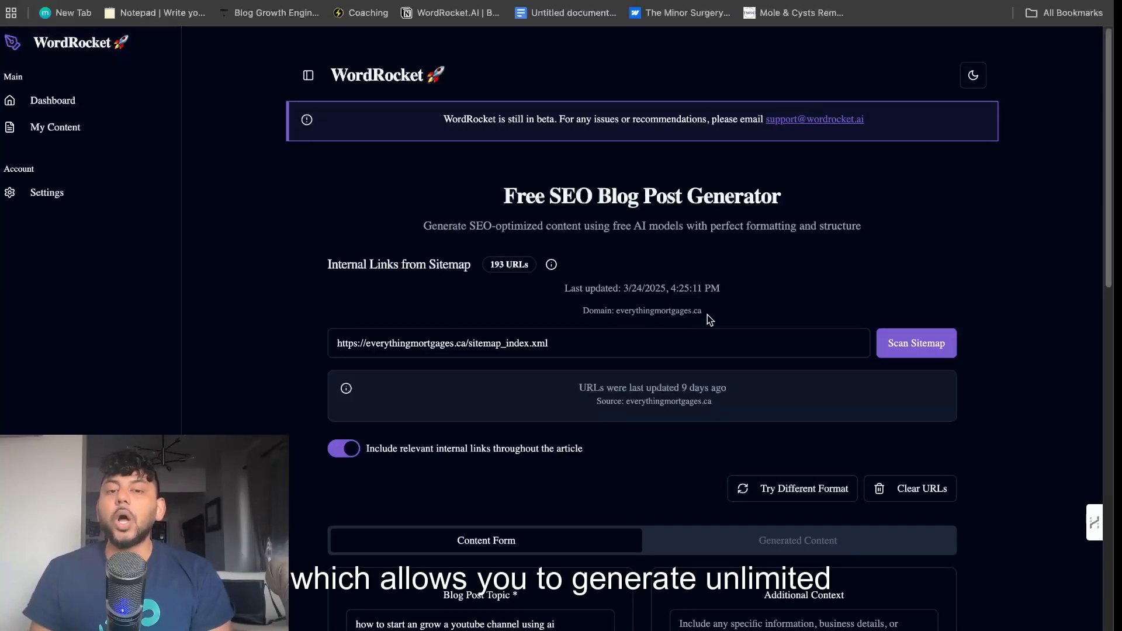
Check the saved OpenRouter API key in Settings, then return to the blank generator form.
scroll("down", 3)
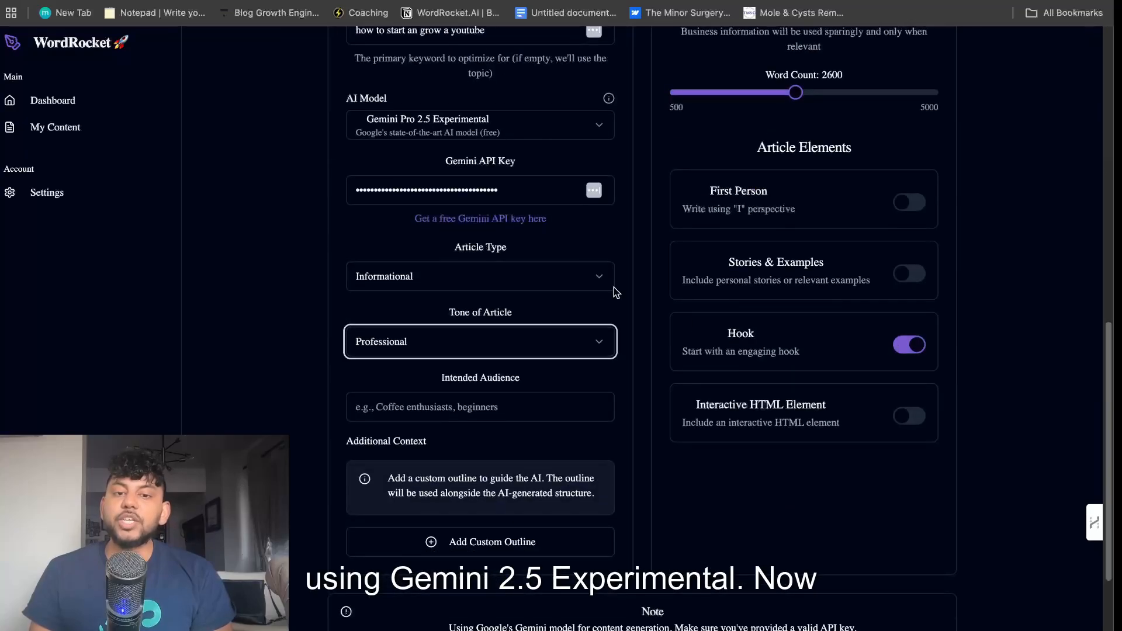
left_click(479, 125)
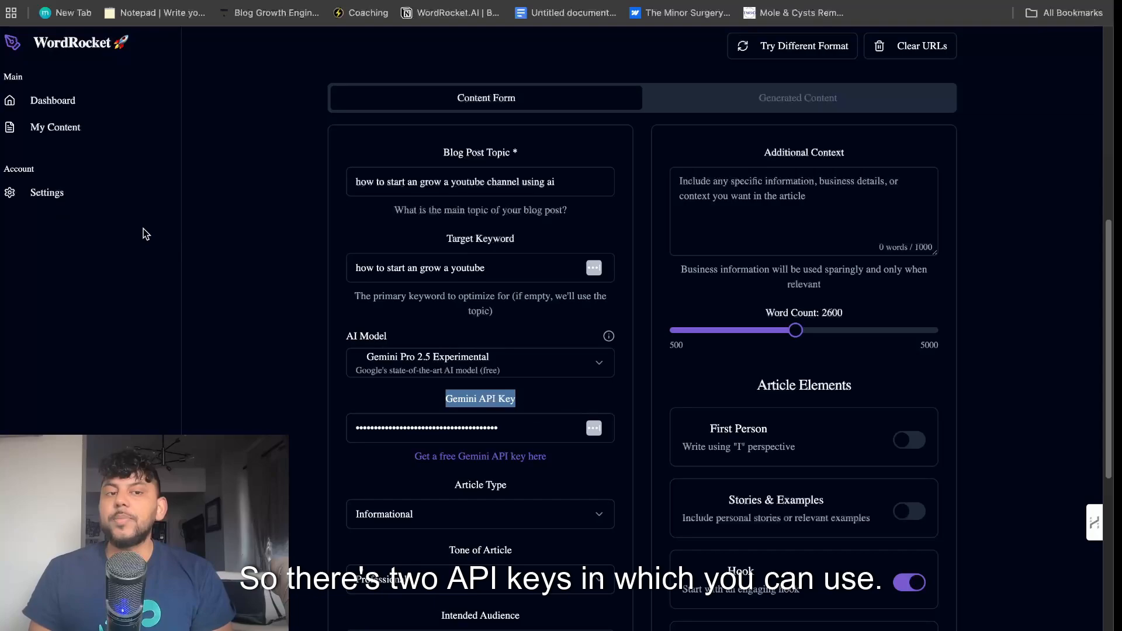
left_click(46, 193)
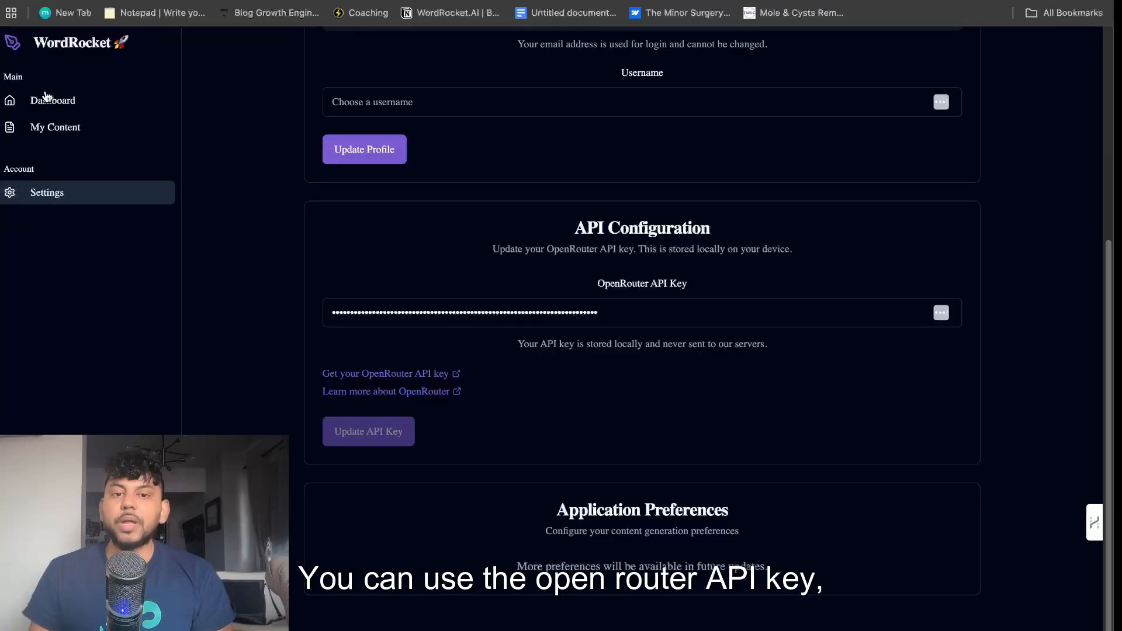
left_click(52, 100)
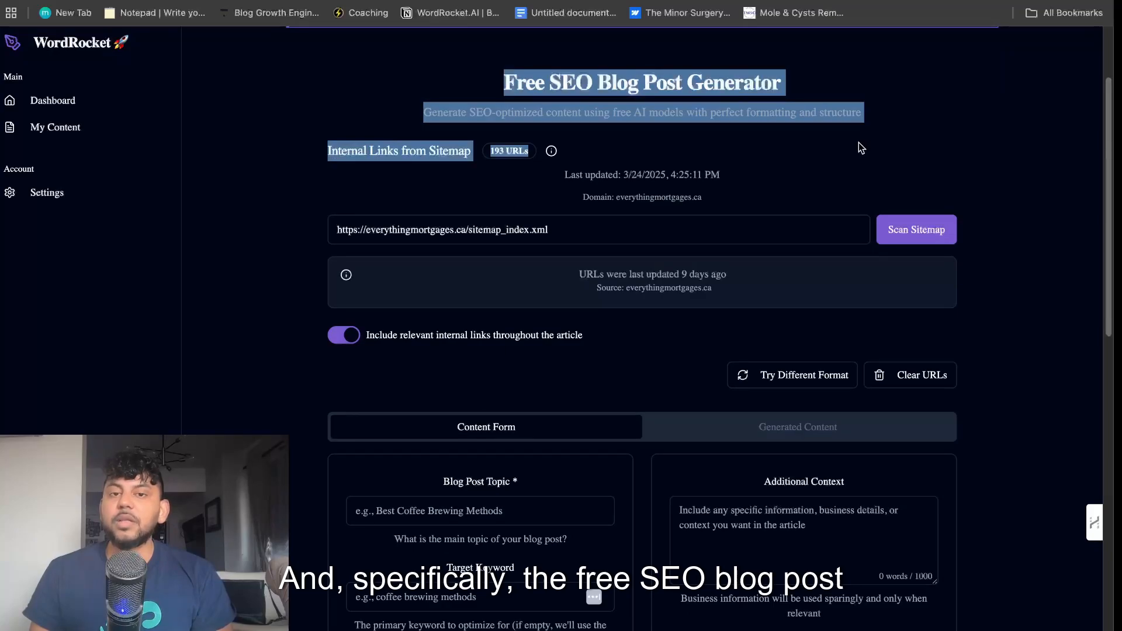
scroll("down", 3)
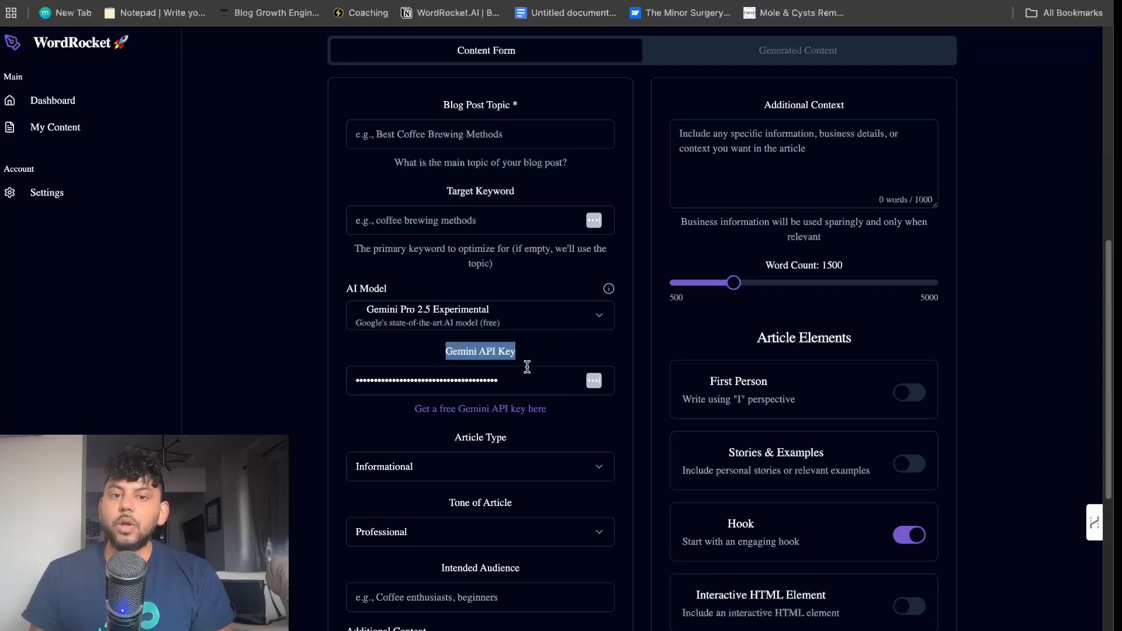
left_click(481, 134)
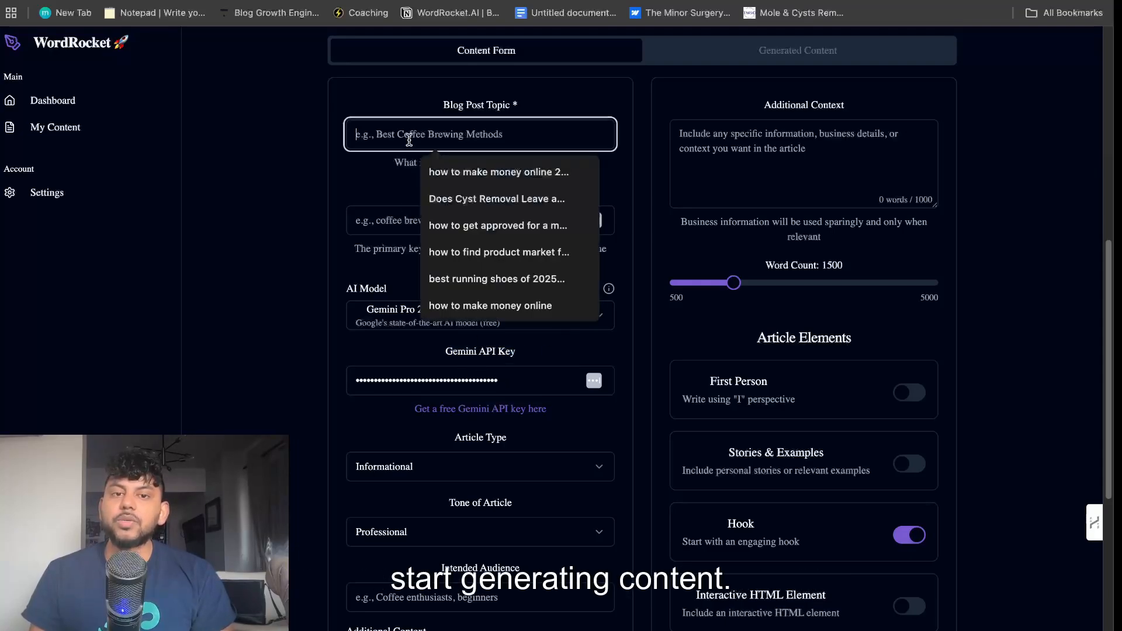
left_click(497, 278)
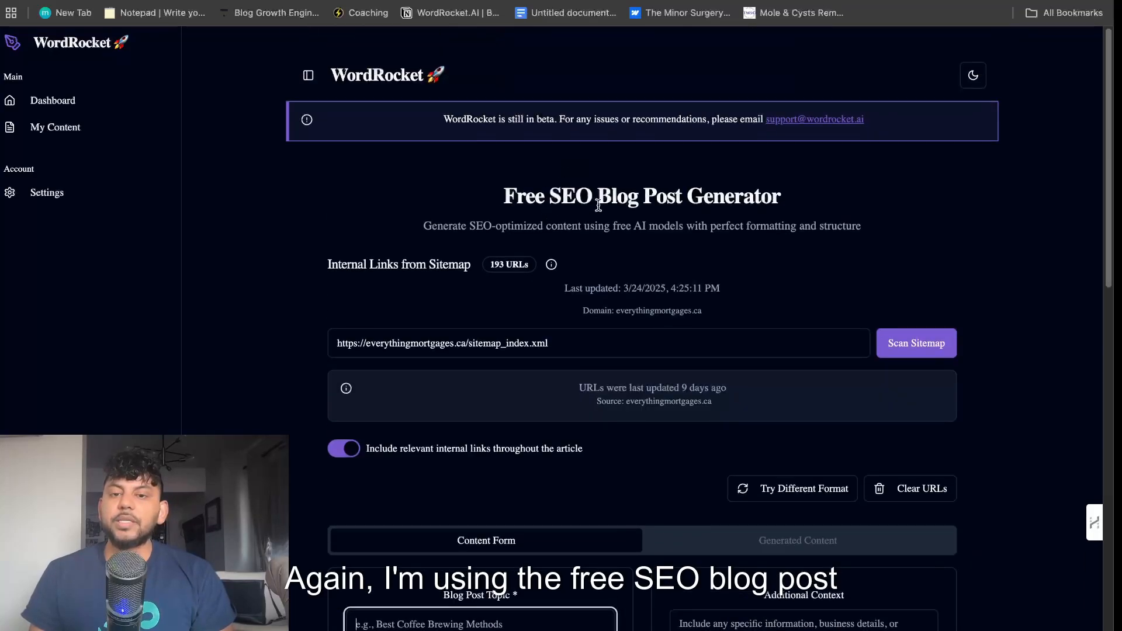
scroll("down", 3)
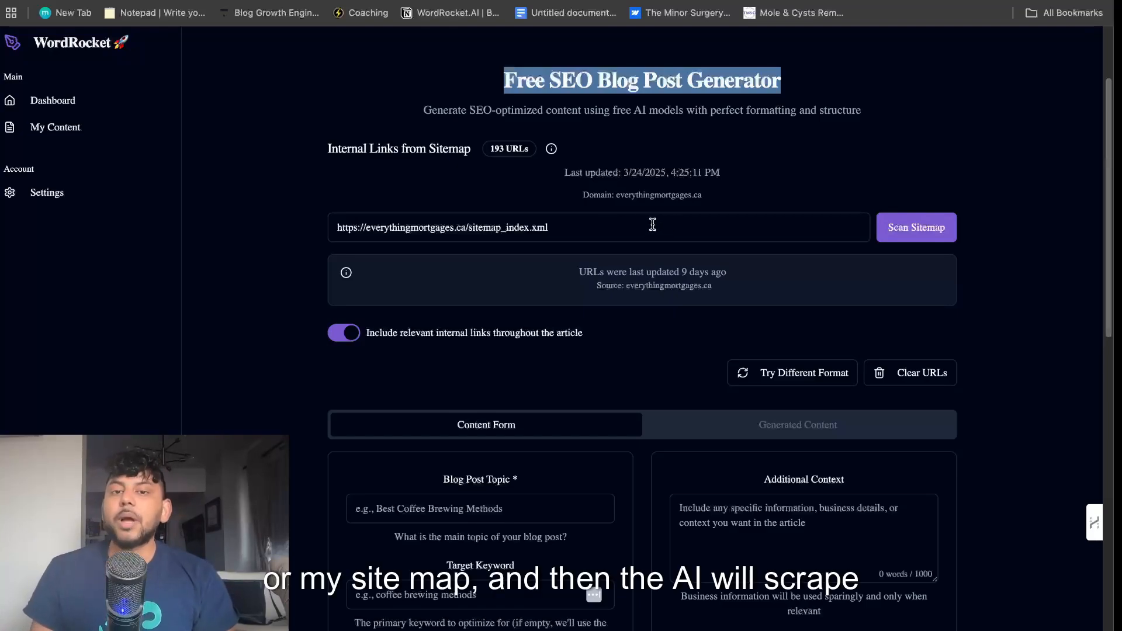
mouse_move(520, 286)
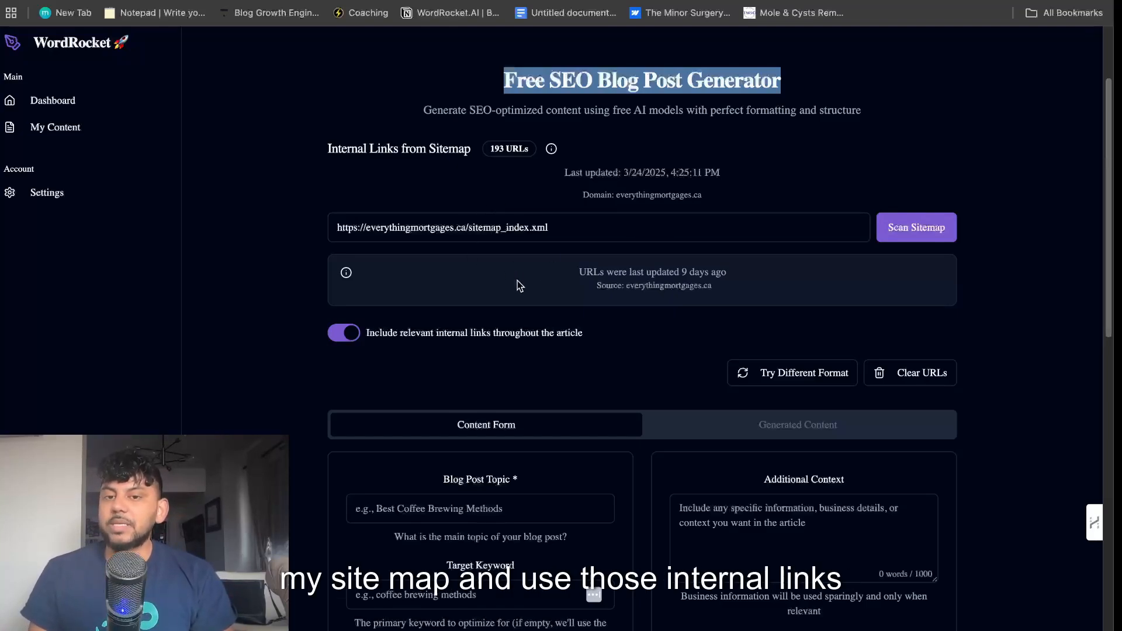
scroll("down", 3)
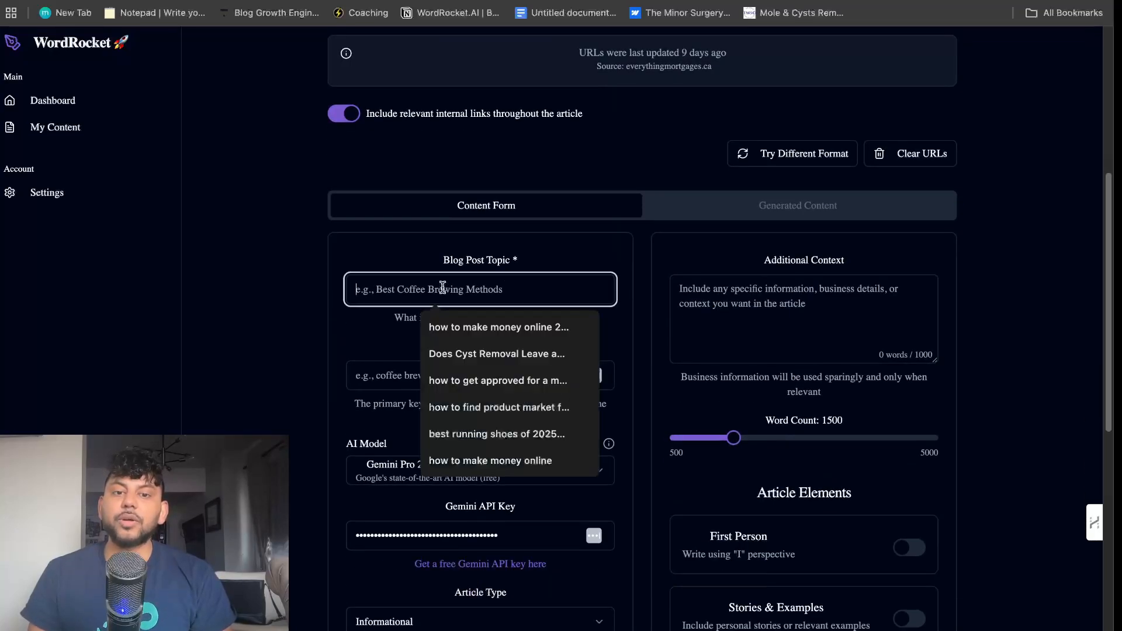
Enter topic 'how to grow a youtube channel with ai' and keyword 'how to grow a YouTube channel'.
type("how to grow a youtube channel with ai")
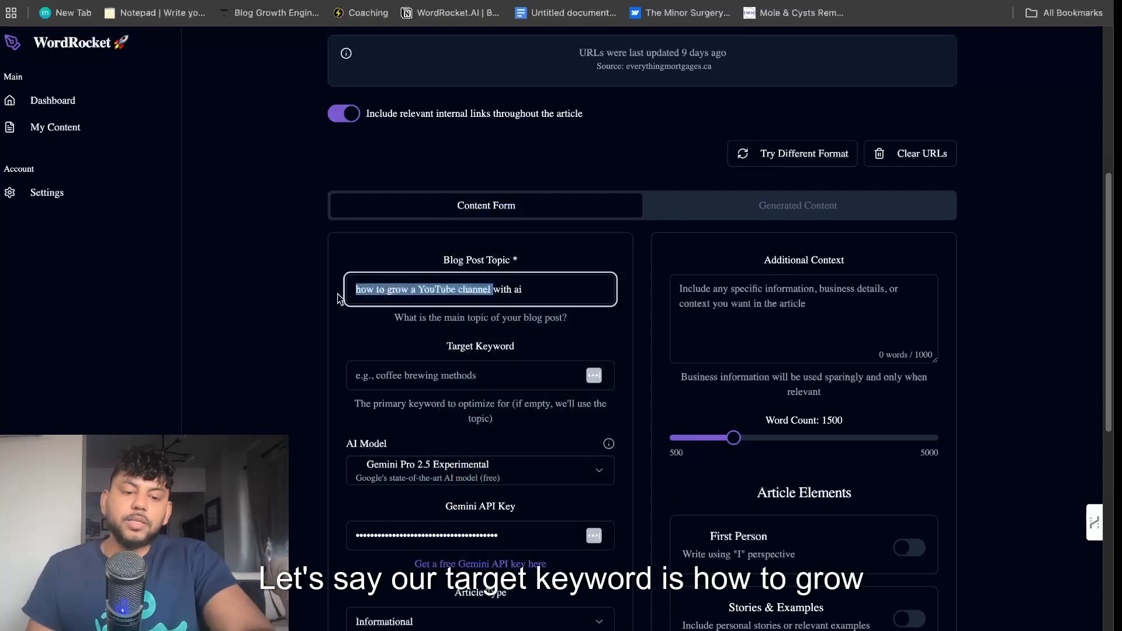
type("how to grow a YouTube channel")
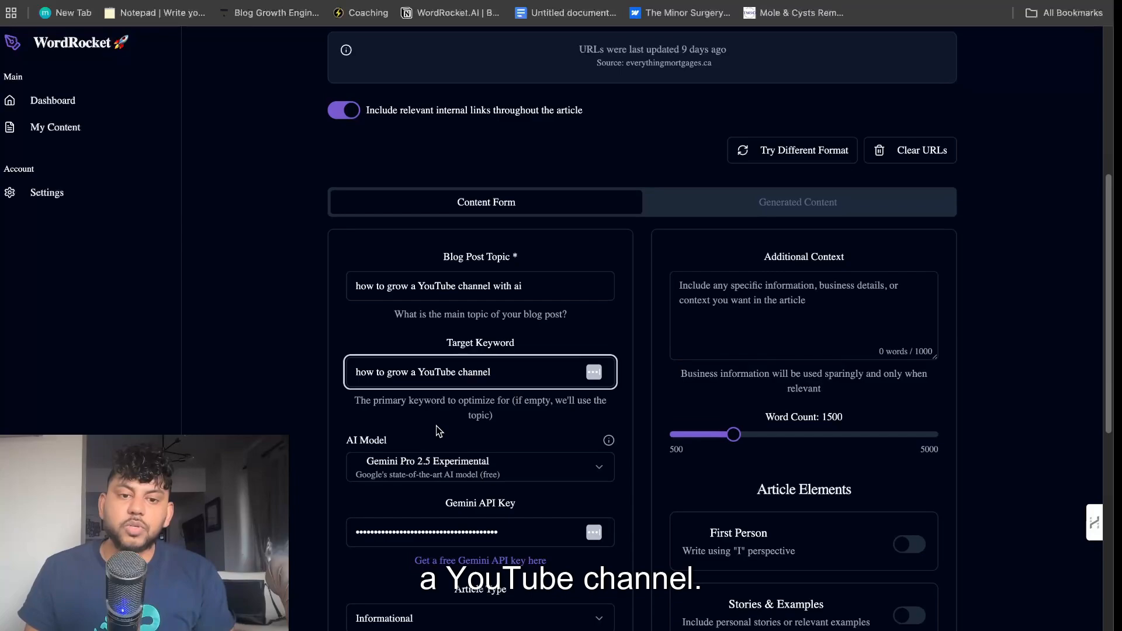
scroll("down", 3)
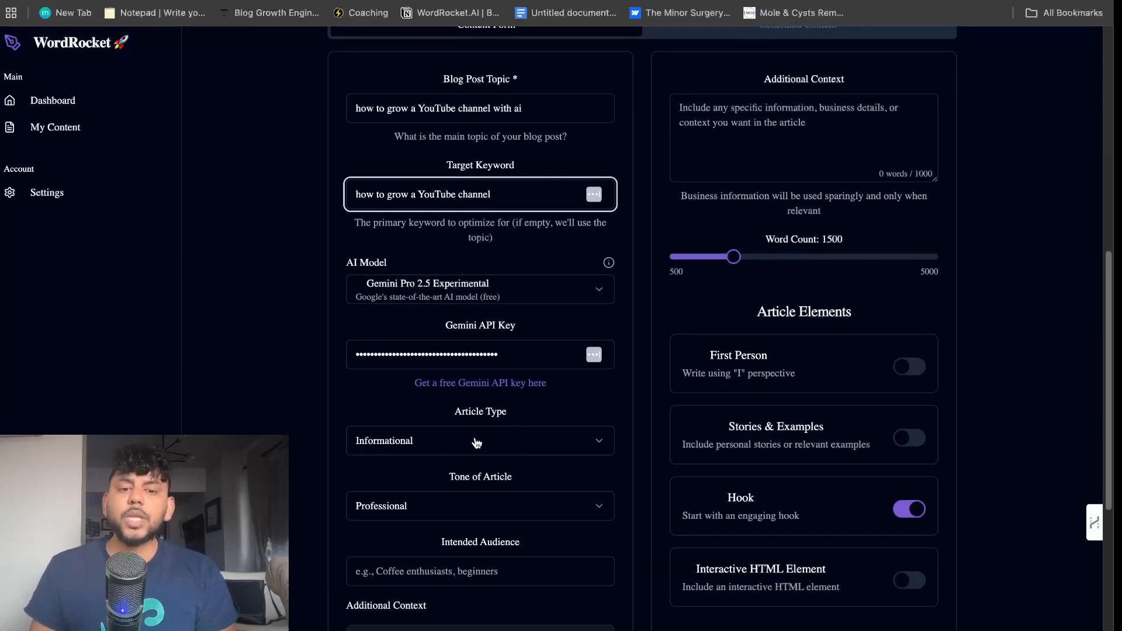
scroll("down", 3)
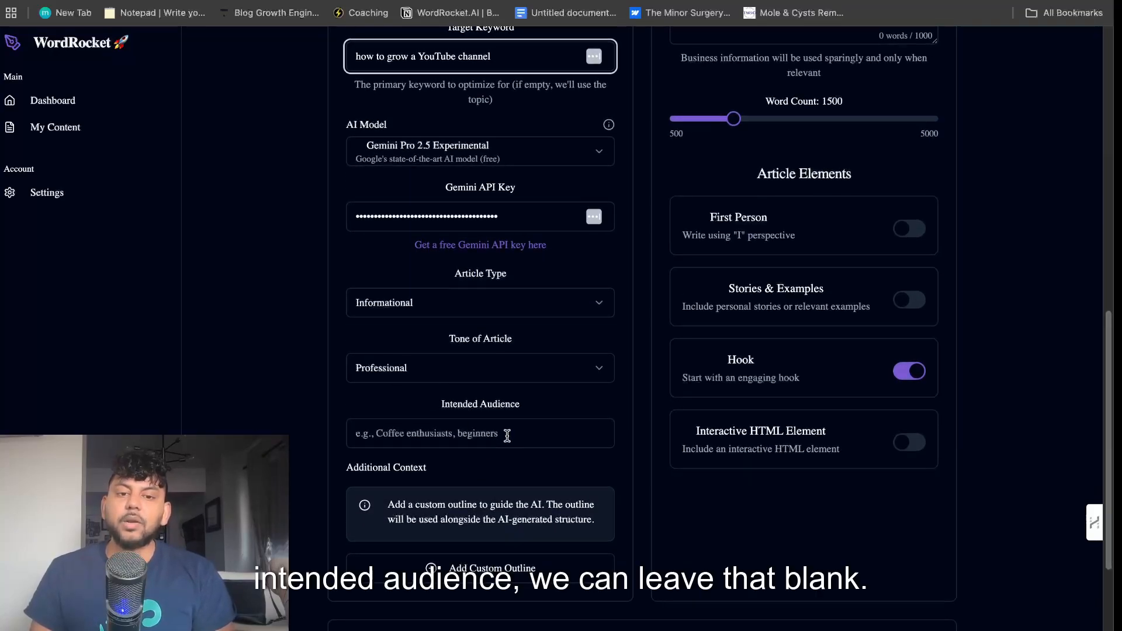
scroll("down", 3)
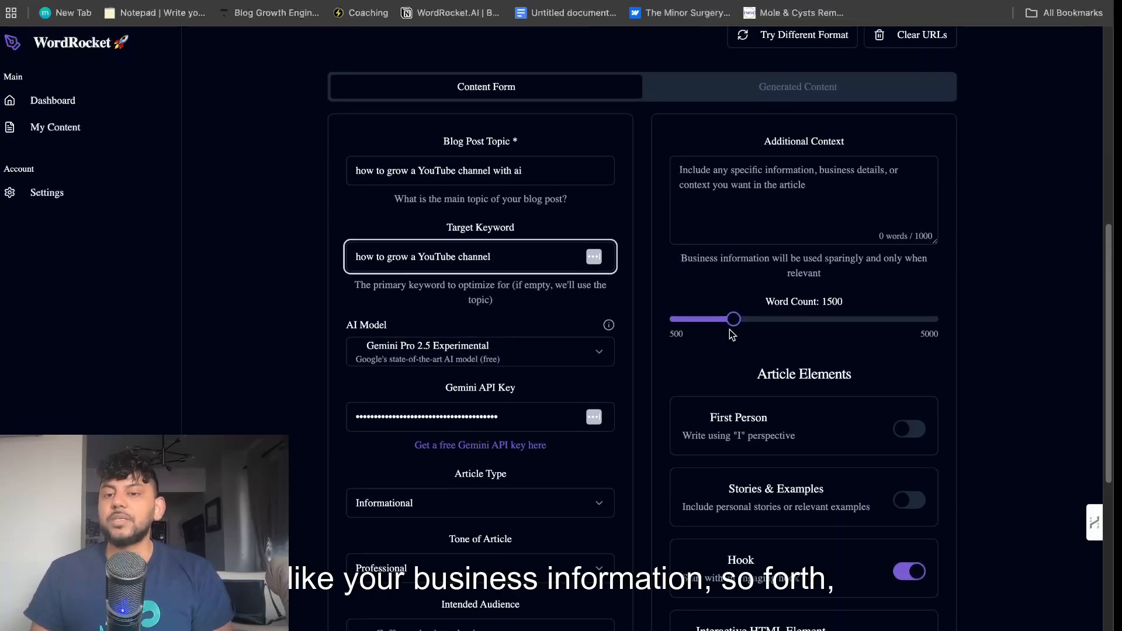
Set the article length to 2500 words and include an interactive HTML element.
left_click_drag(733, 319, 809, 319)
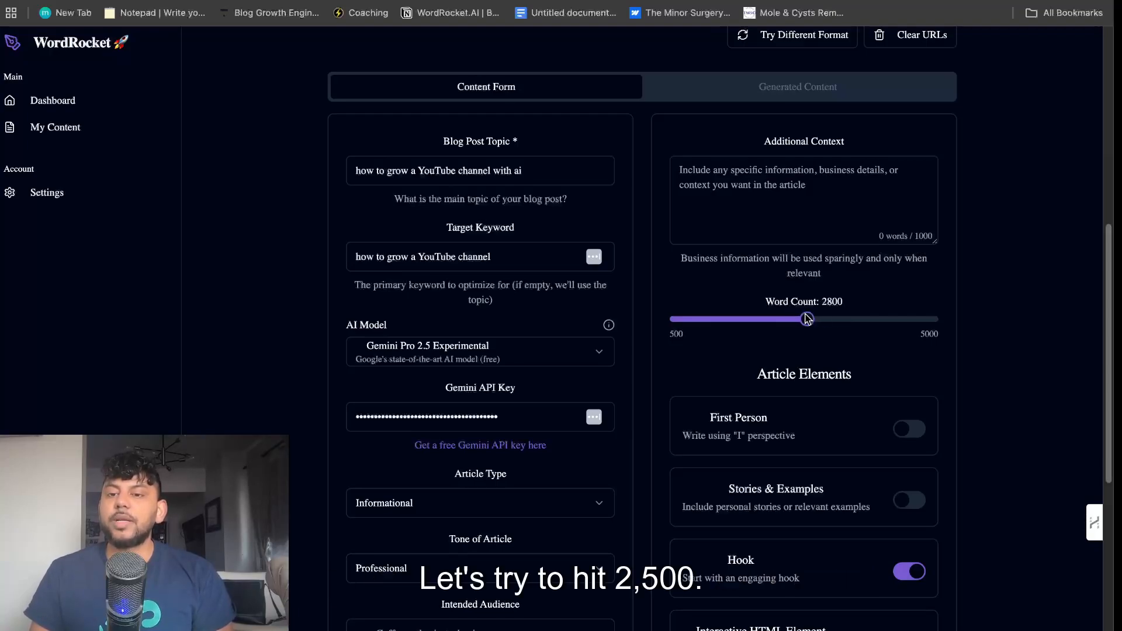
left_click_drag(808, 319, 790, 320)
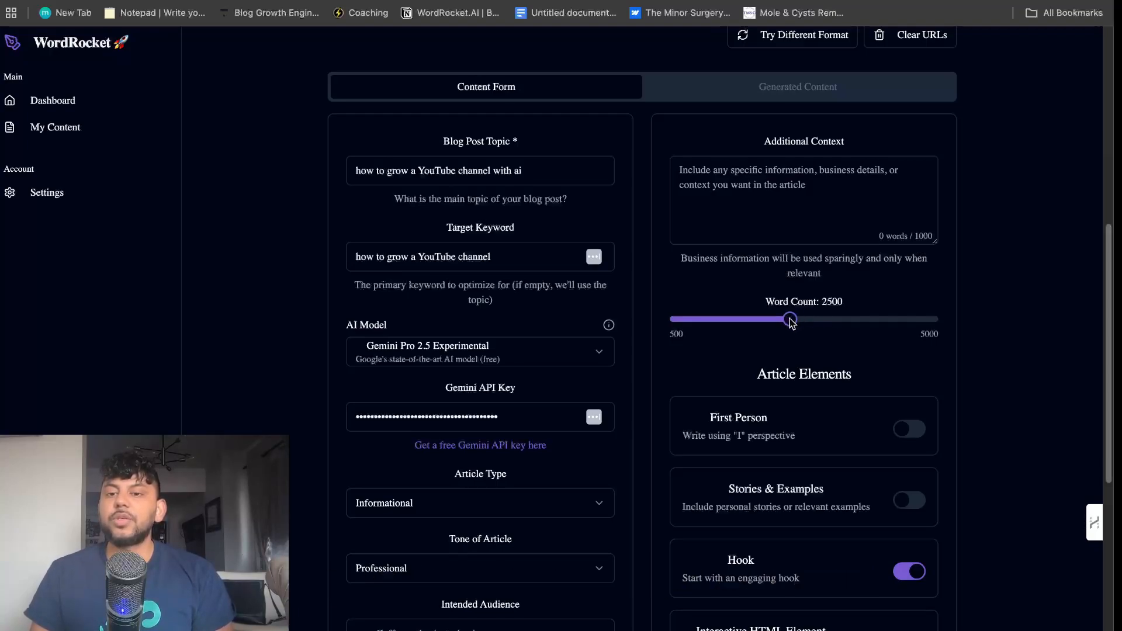
scroll("down", 3)
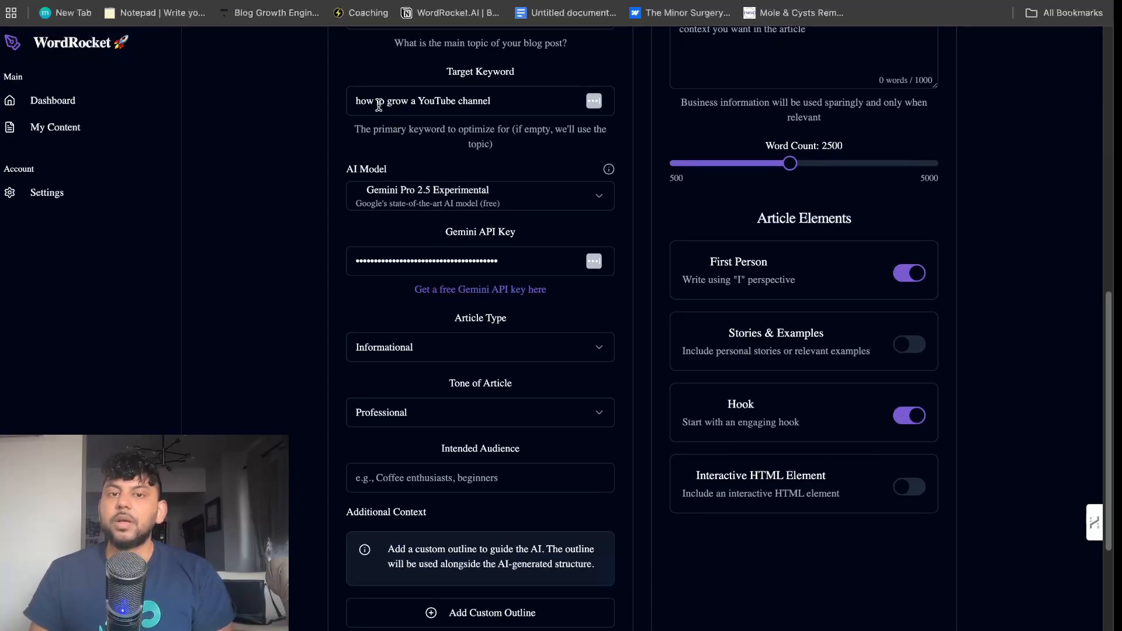
left_click(909, 487)
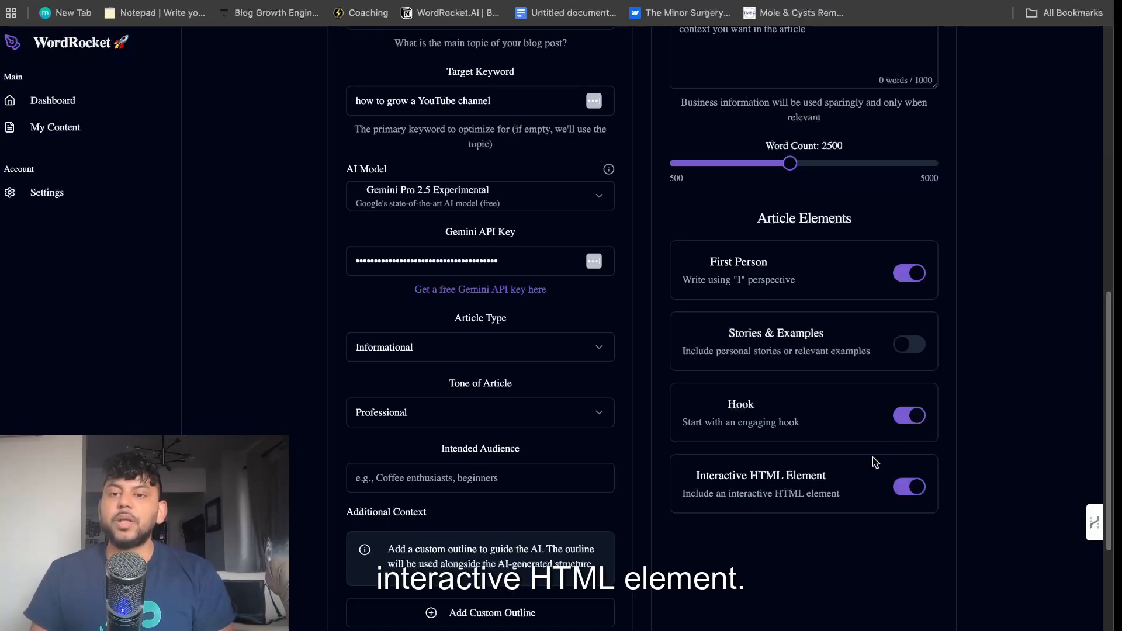
Start generating the SEO article from the completed form.
scroll("down", 3)
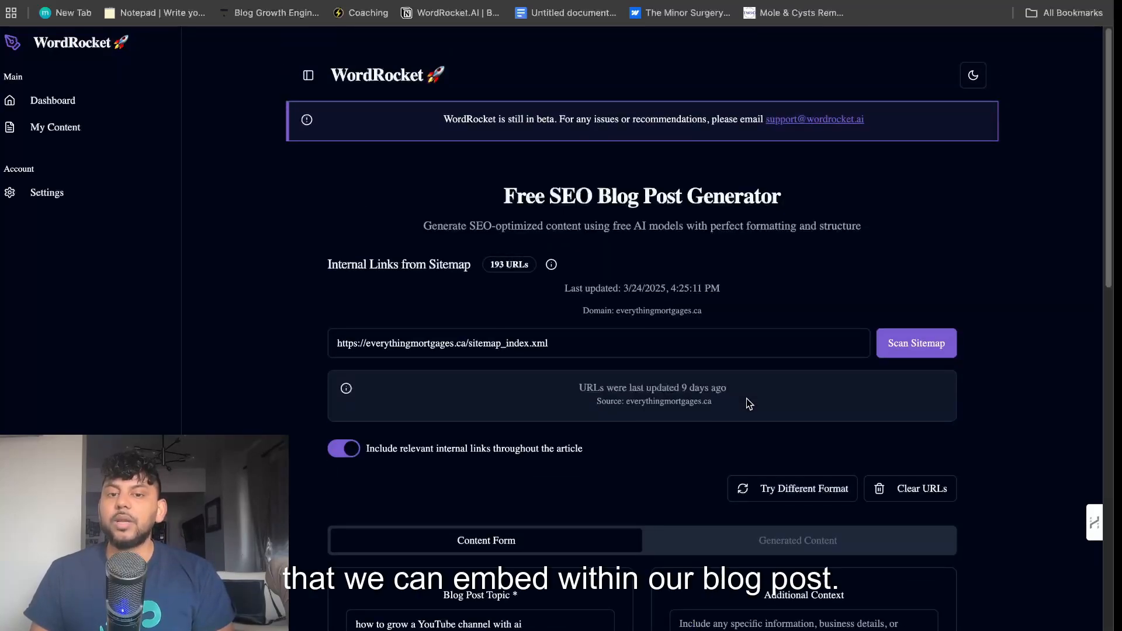
scroll("down", 3)
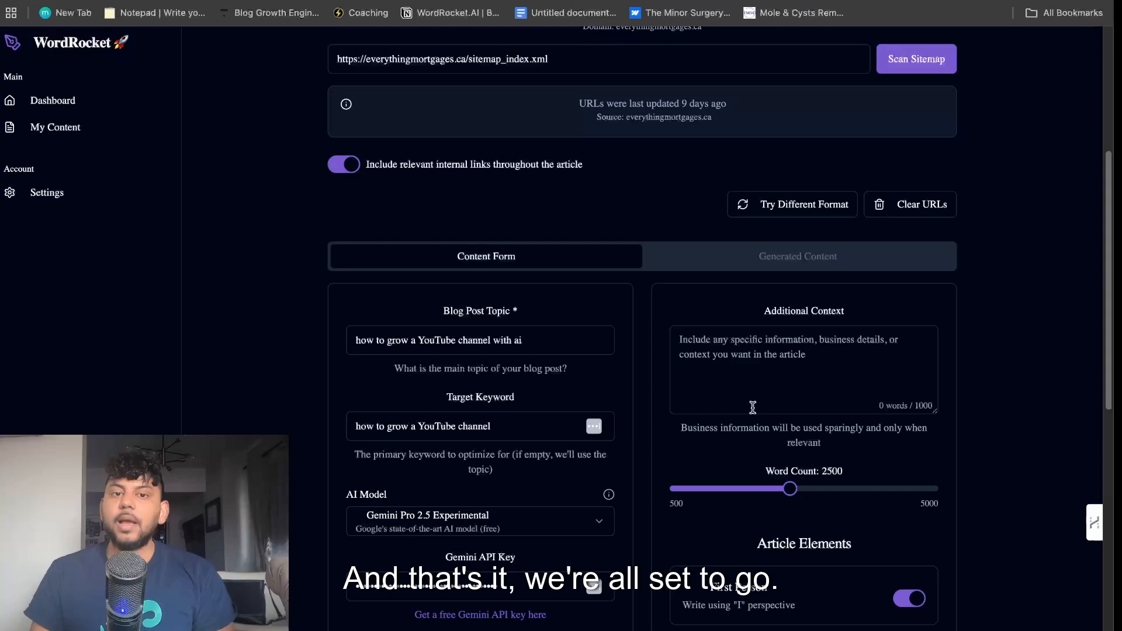
scroll("down", 3)
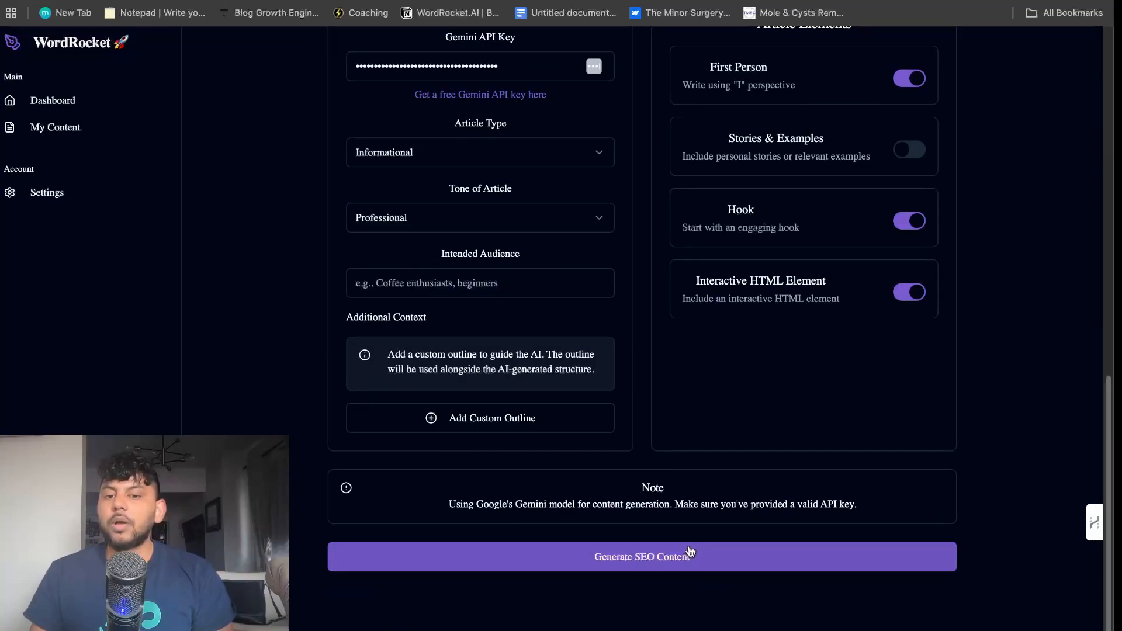
left_click(642, 557)
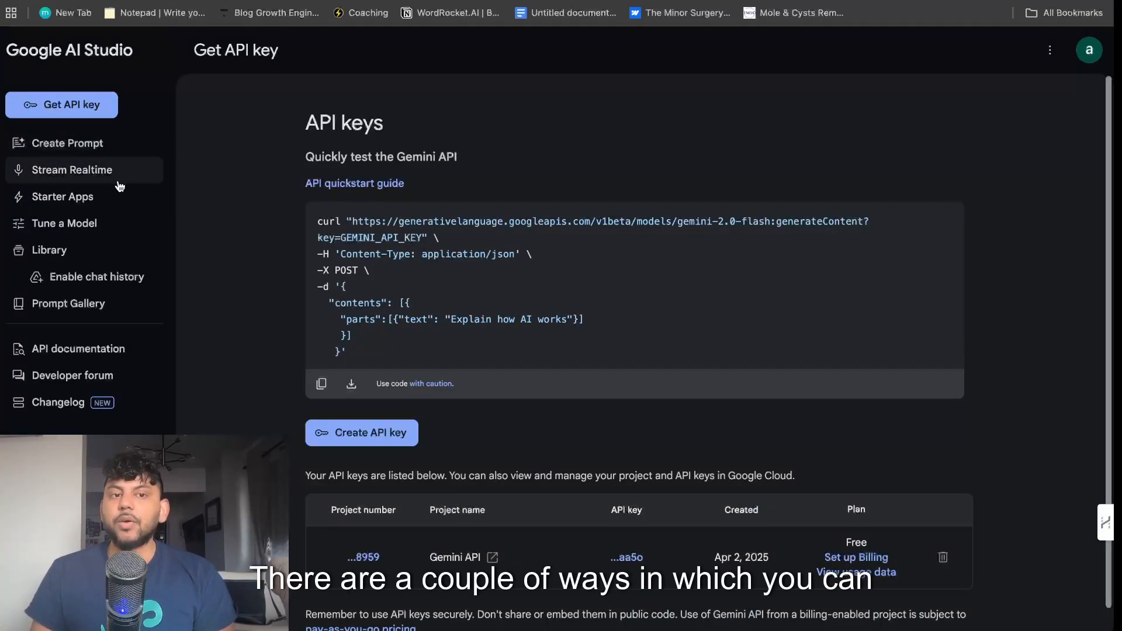
Open a new Gemini 2.5 Pro prompt in Google AI Studio, then return to WordRocket.
left_click(67, 143)
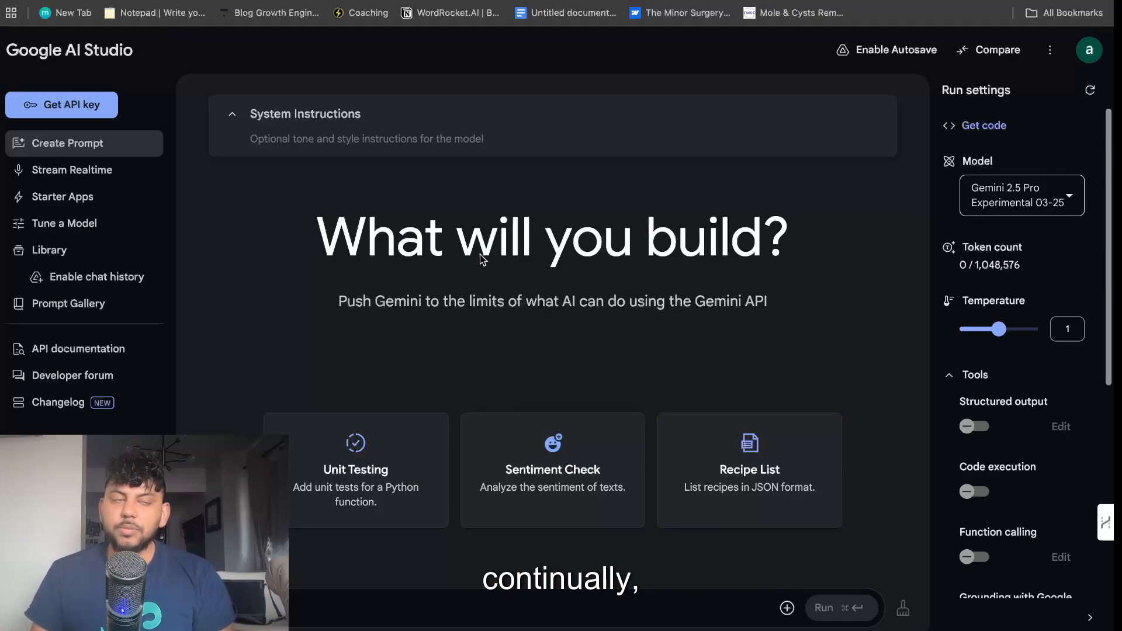
mouse_move(498, 352)
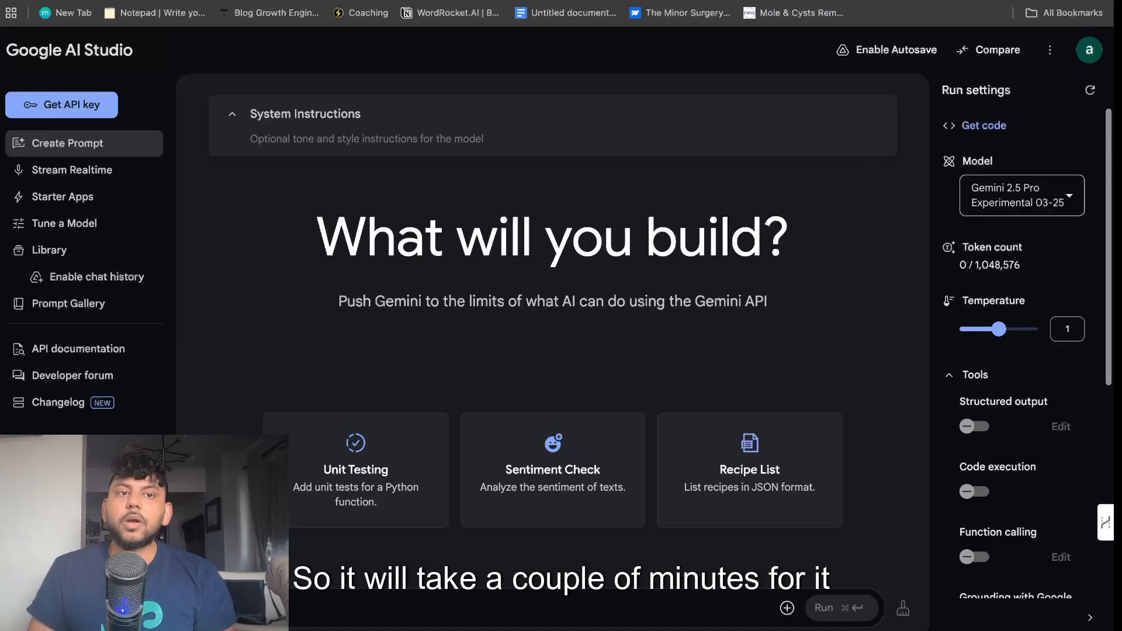
left_click(451, 13)
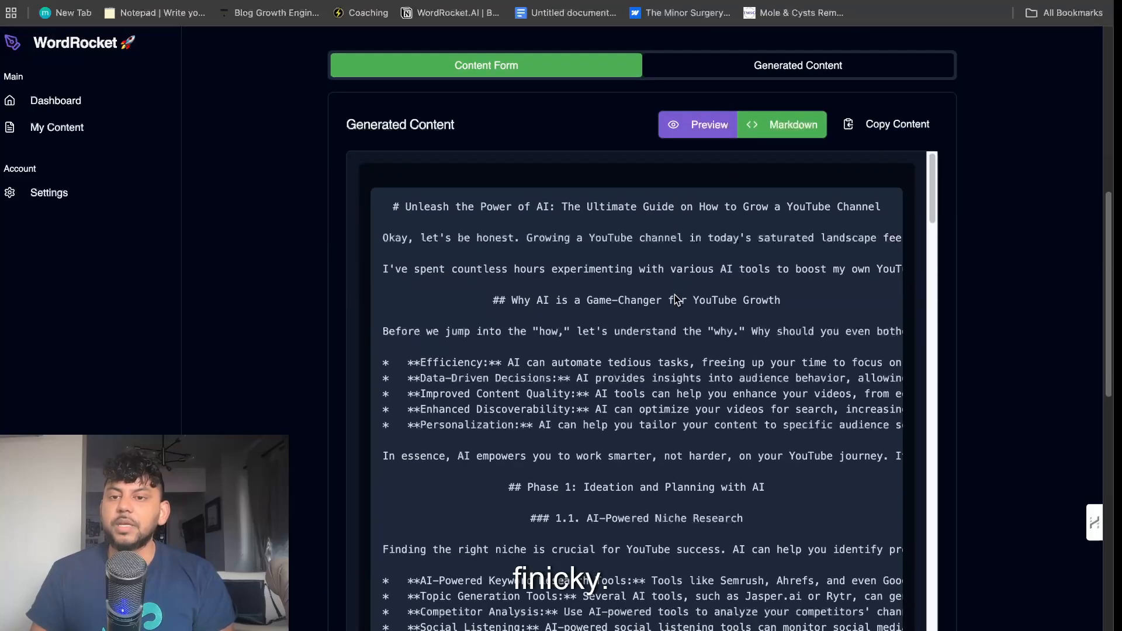
View the generated YouTube growth article as raw Markdown and scroll toward the calculator preview.
left_click(782, 123)
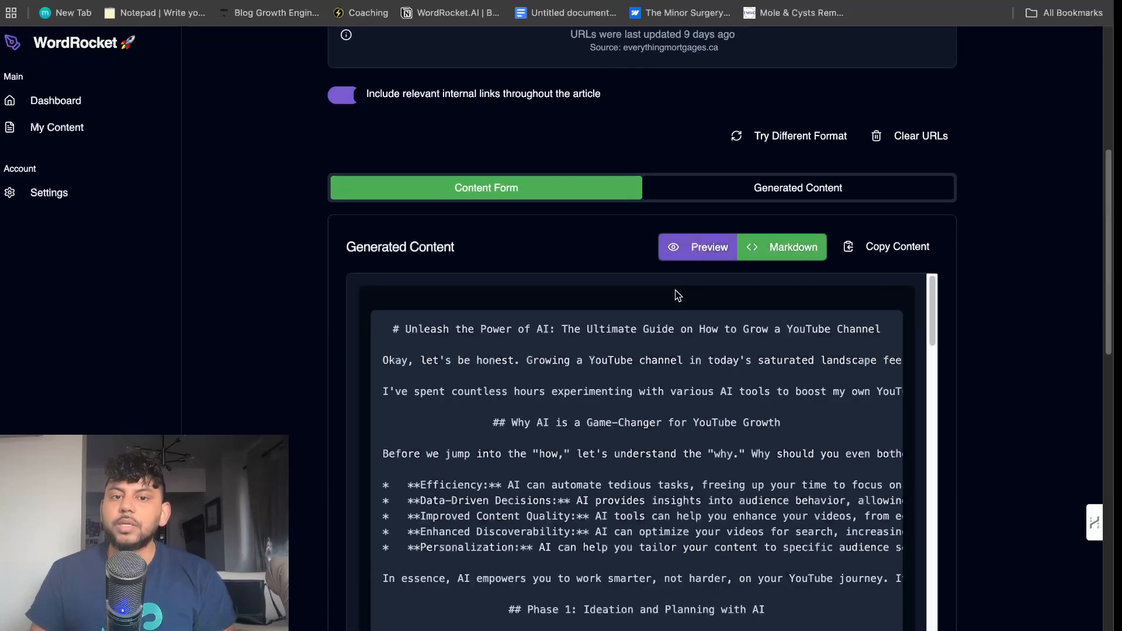
left_click(897, 246)
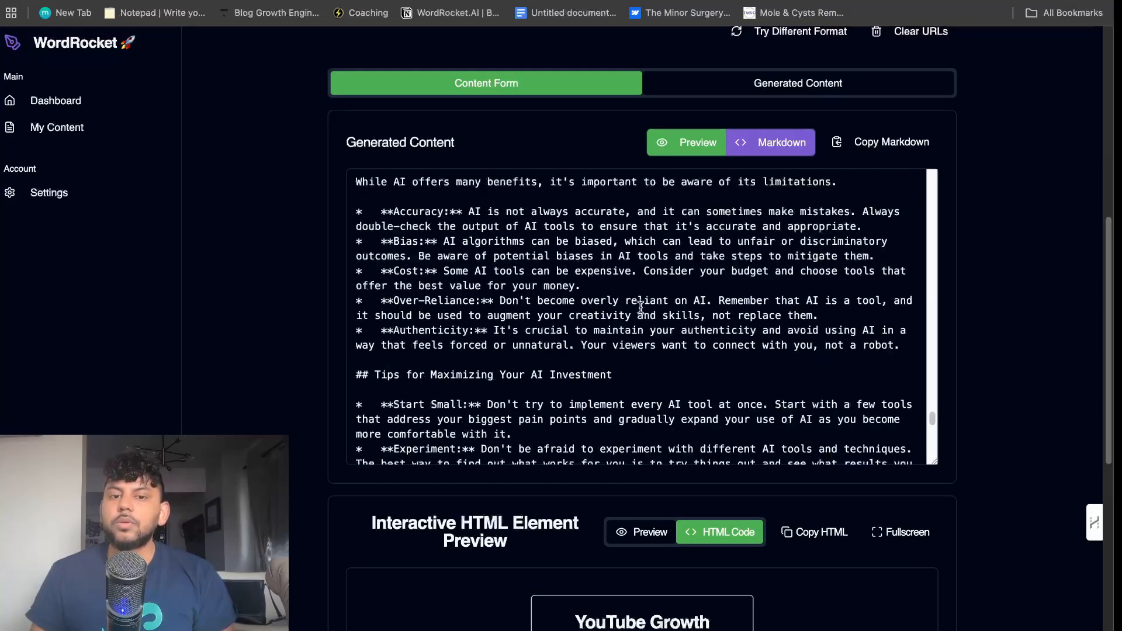
scroll("down", 3)
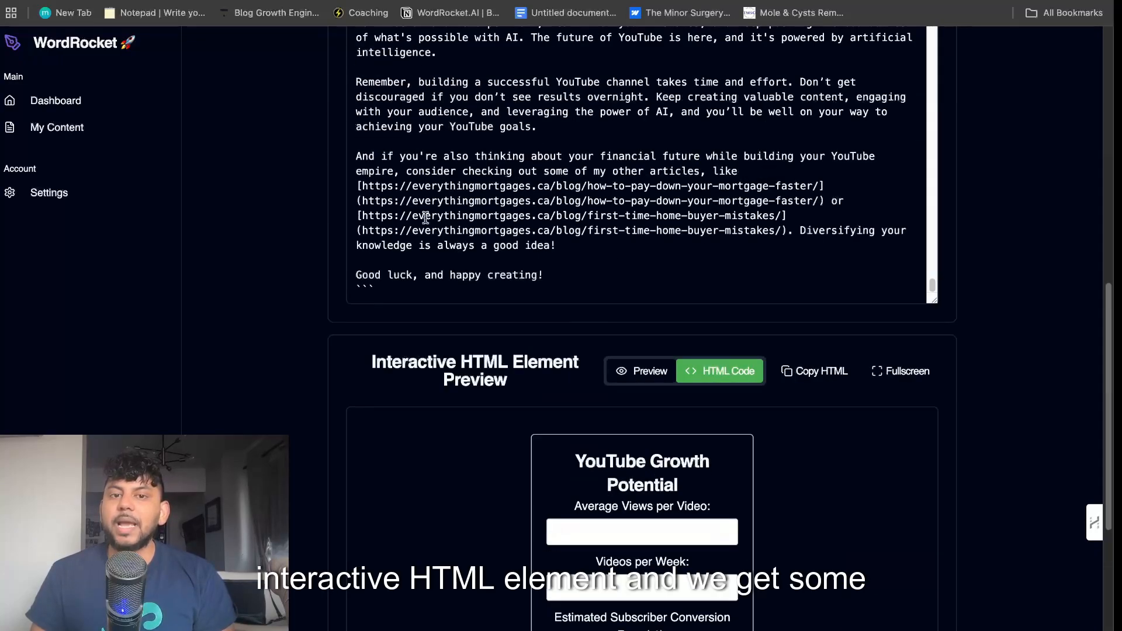
scroll("down", 3)
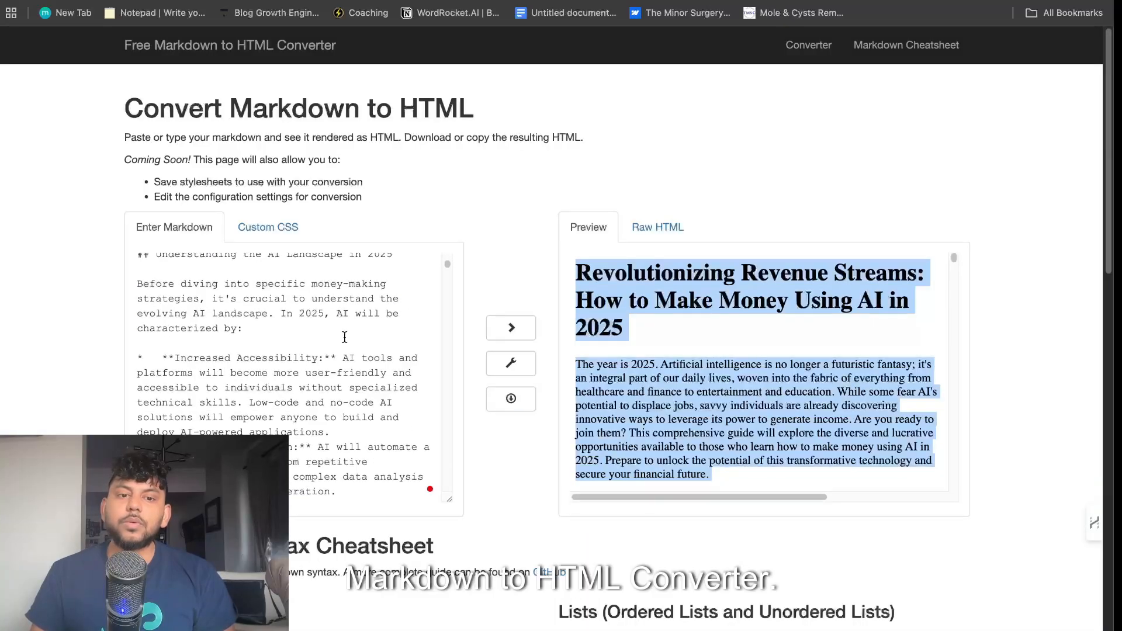
Convert the pasted article to HTML and select its opening paragraph in the preview.
scroll("down", 3)
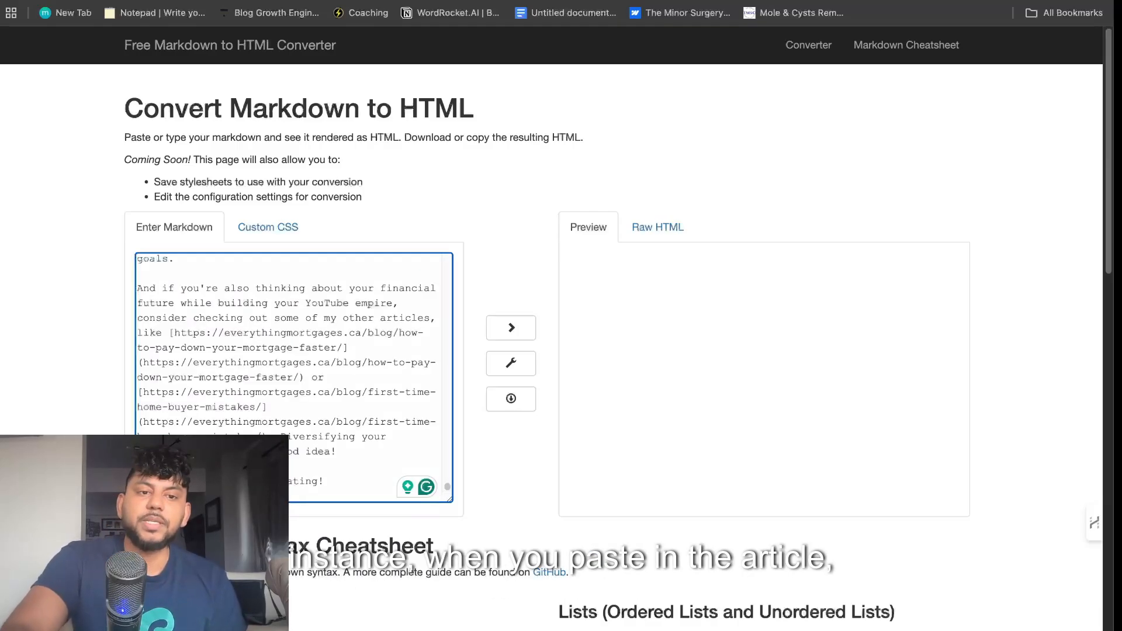
left_click(510, 327)
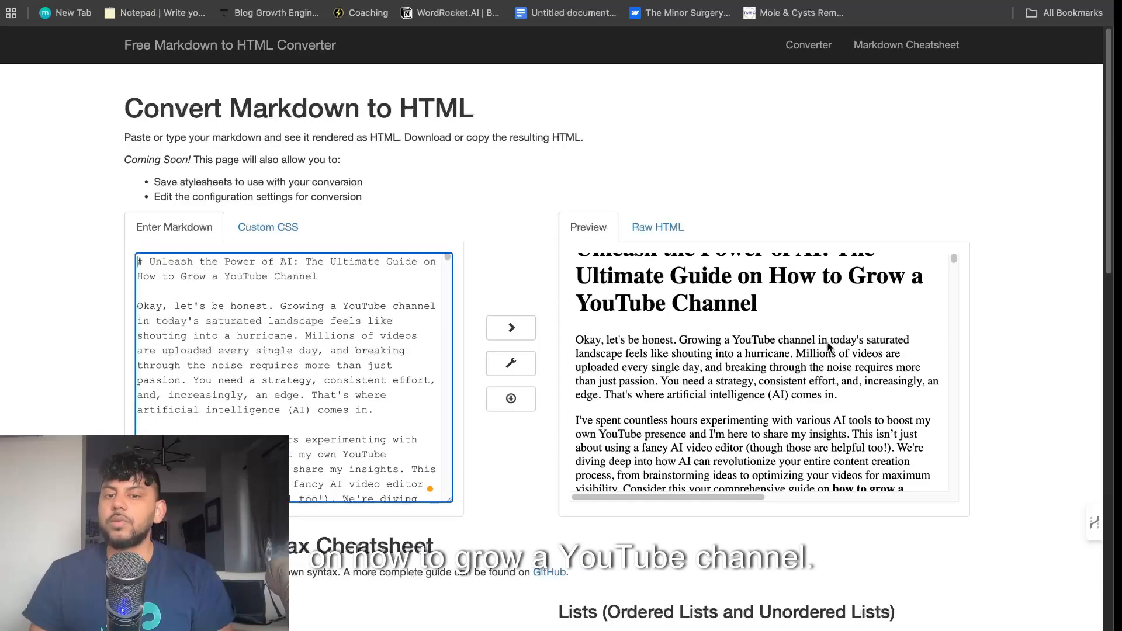
left_click_drag(577, 338, 905, 352)
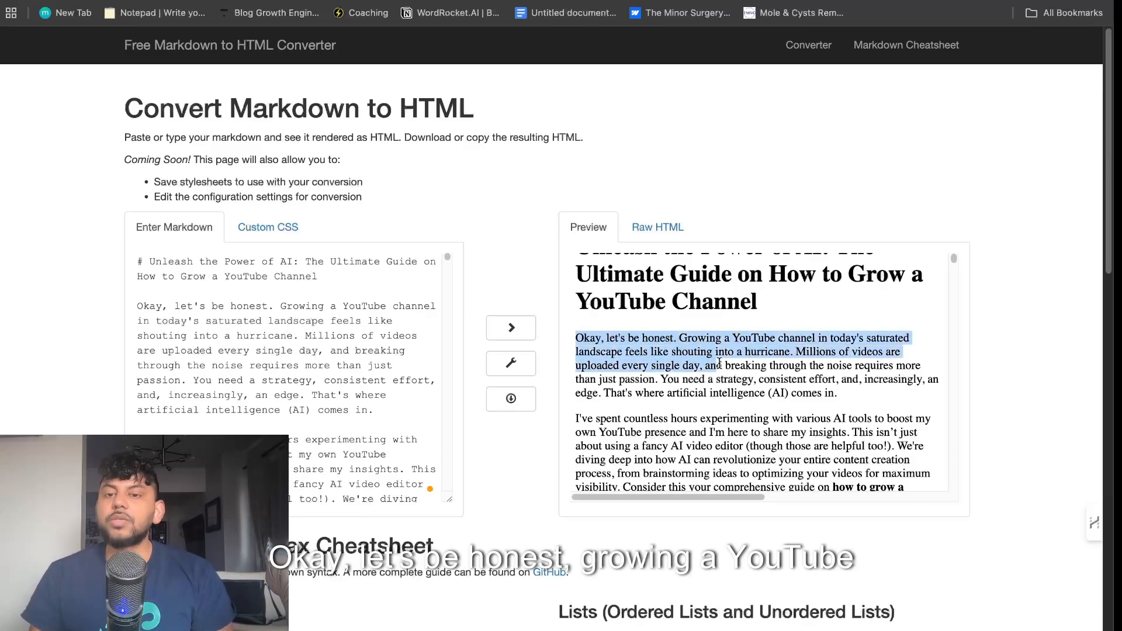
left_click_drag(720, 352, 762, 379)
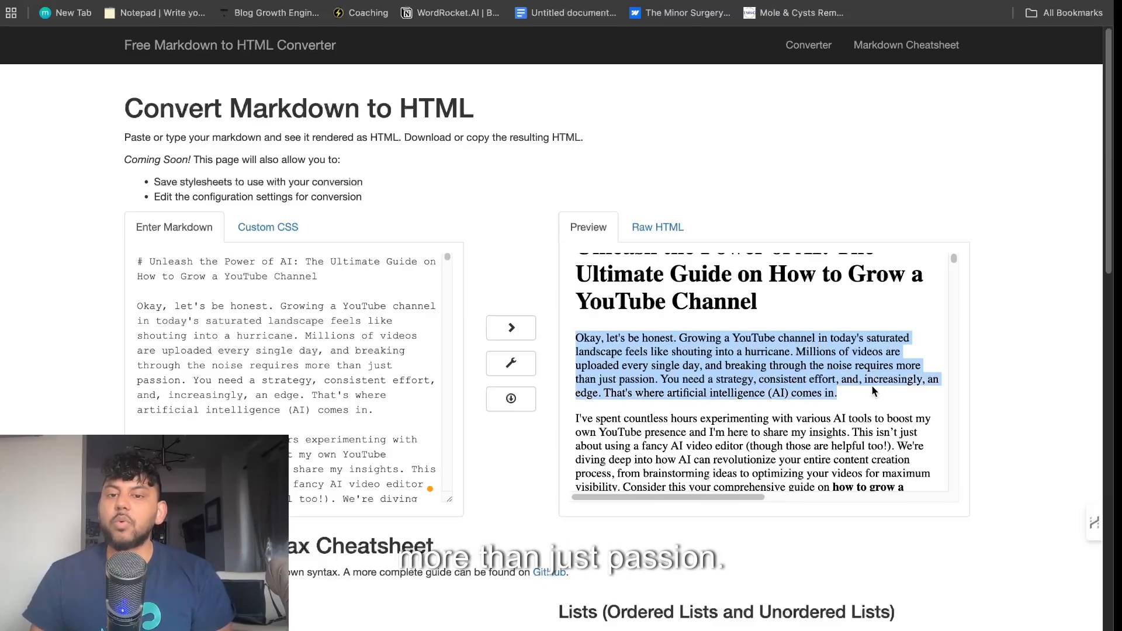
Scroll the rendered guide down to its closing line and bring up the copy menu.
scroll("down", 3)
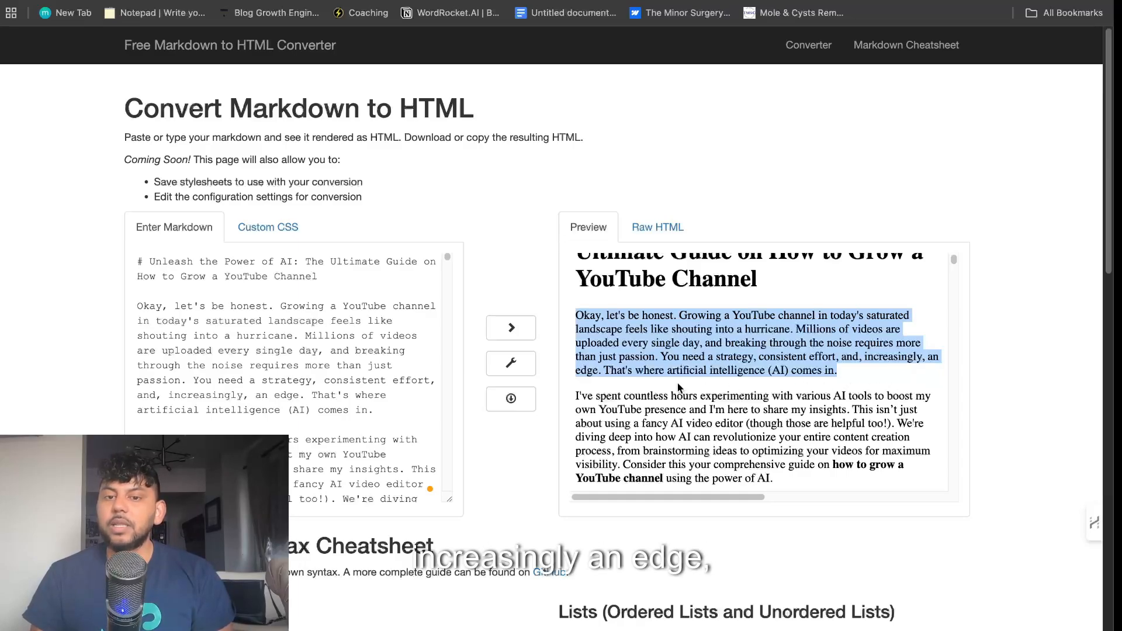
scroll("down", 3)
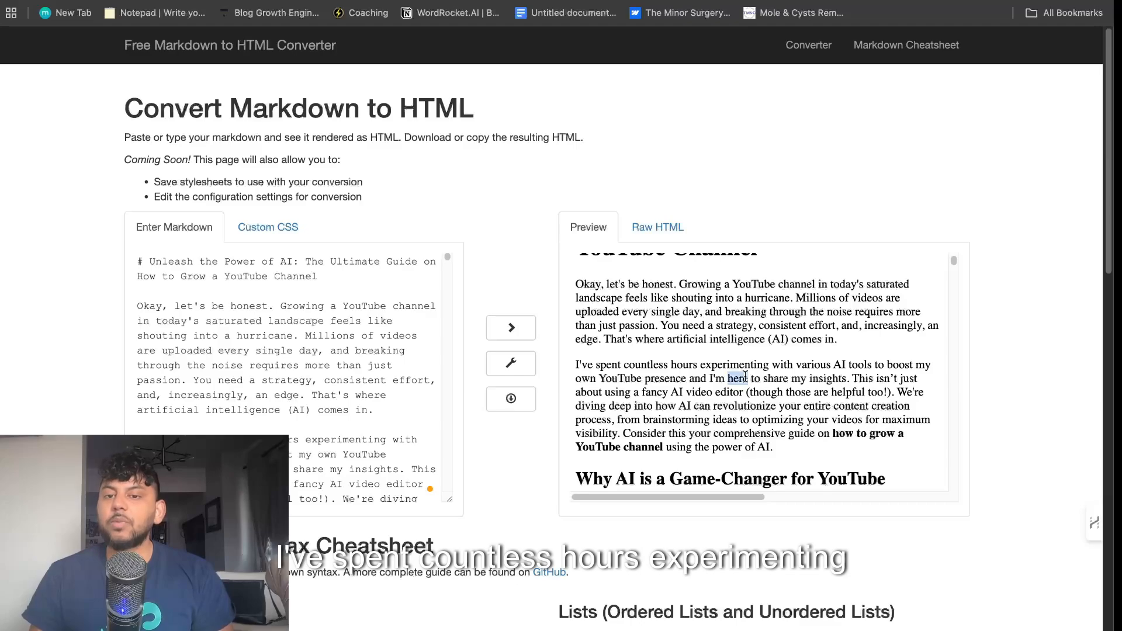
left_click_drag(577, 364, 772, 447)
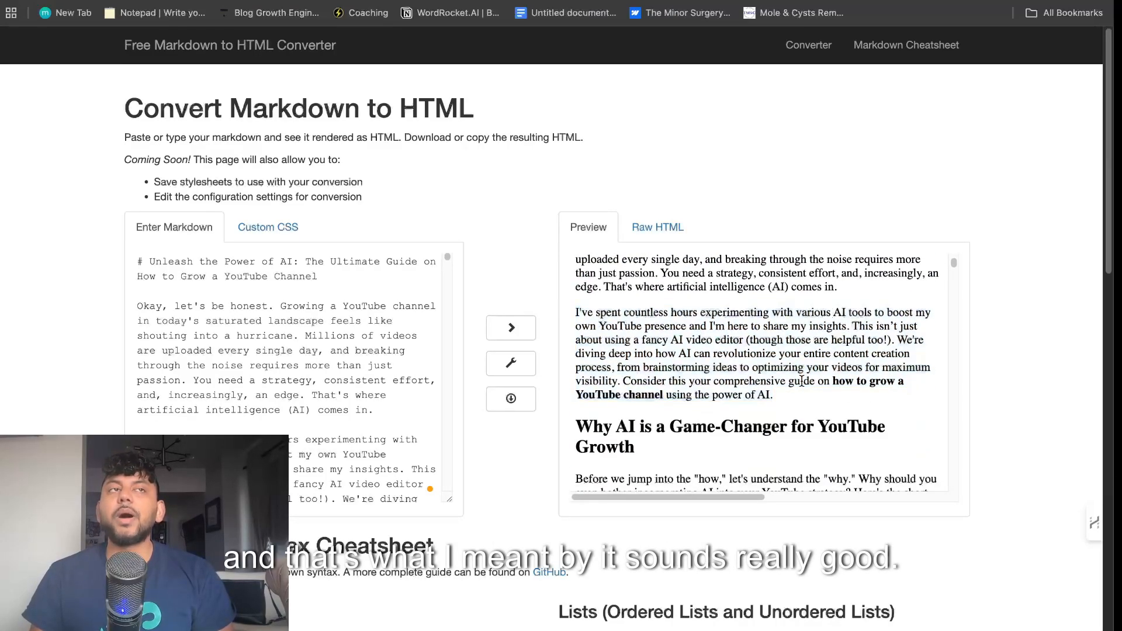
scroll("down", 3)
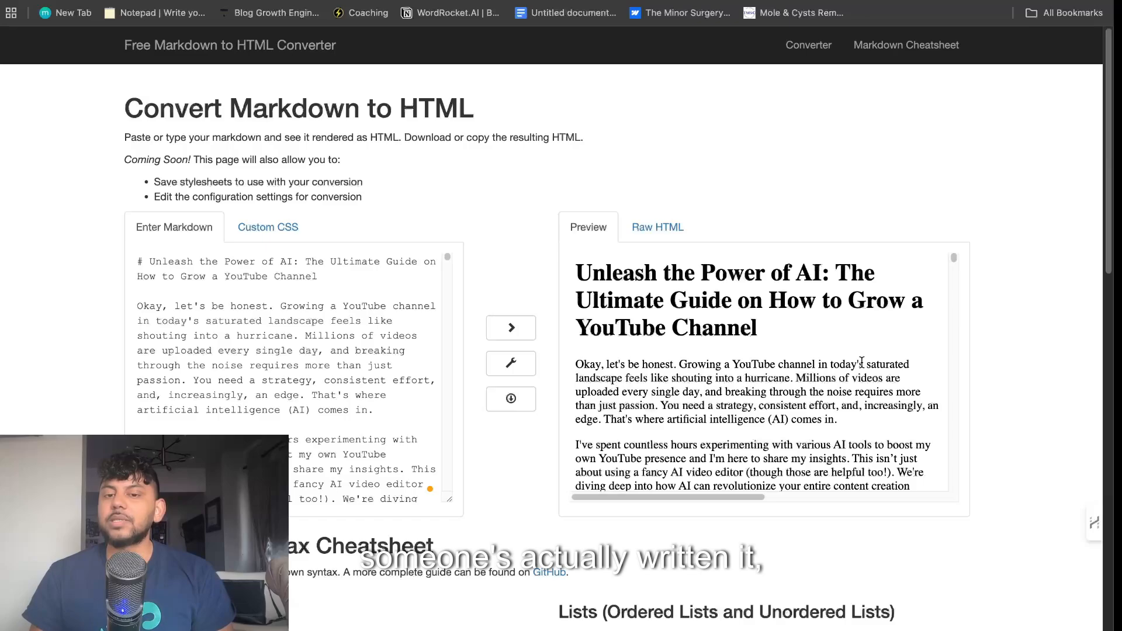
scroll("down", 3)
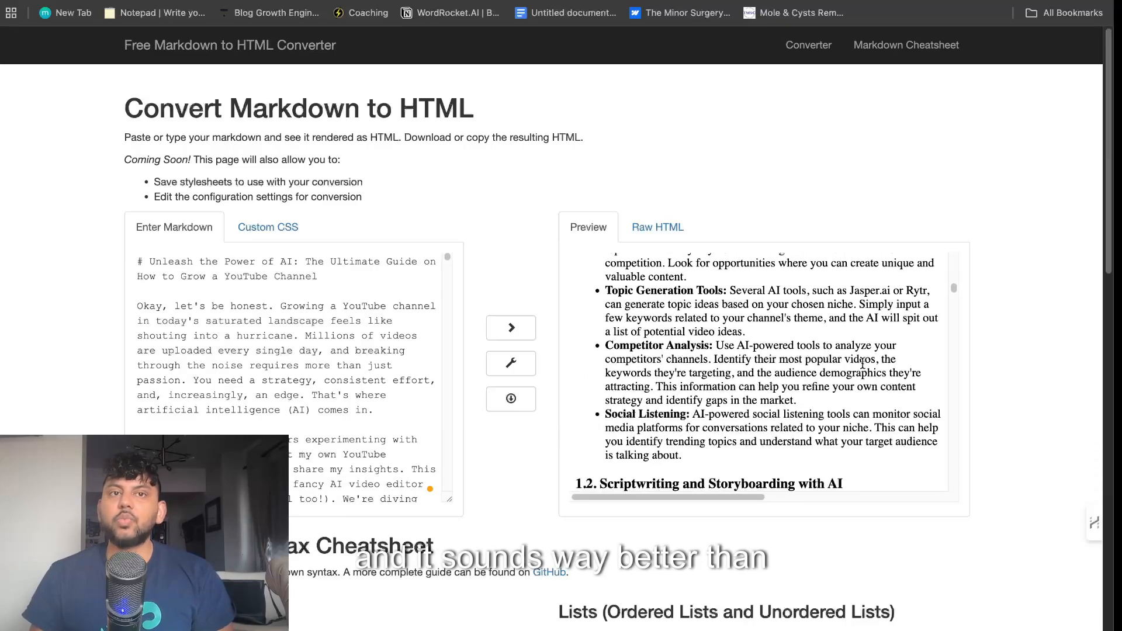
scroll("down", 3)
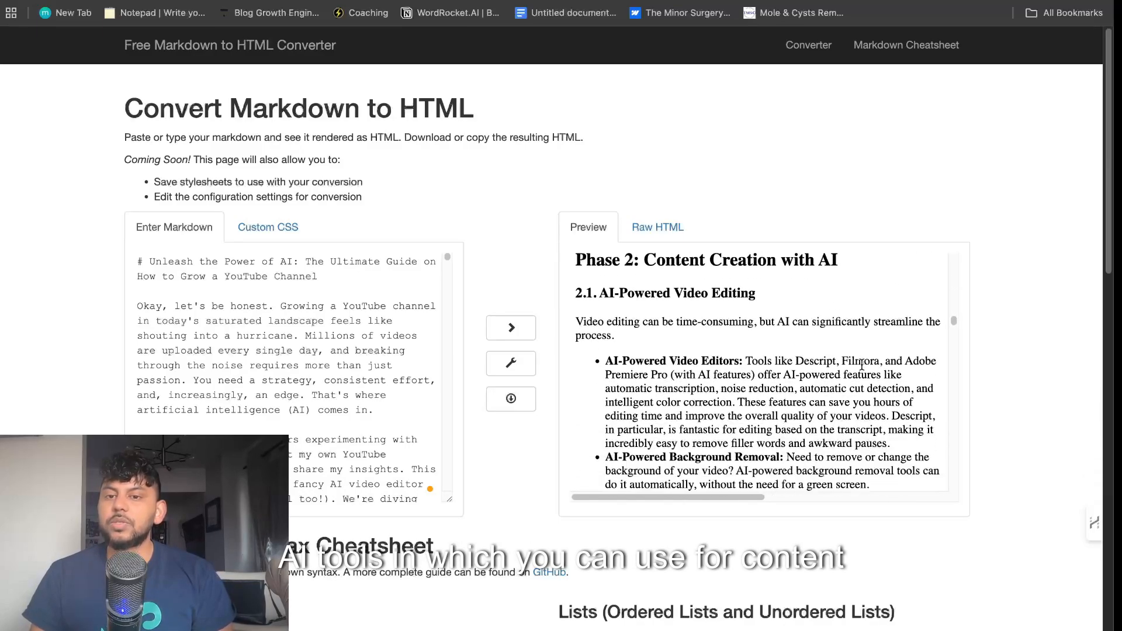
scroll("down", 3)
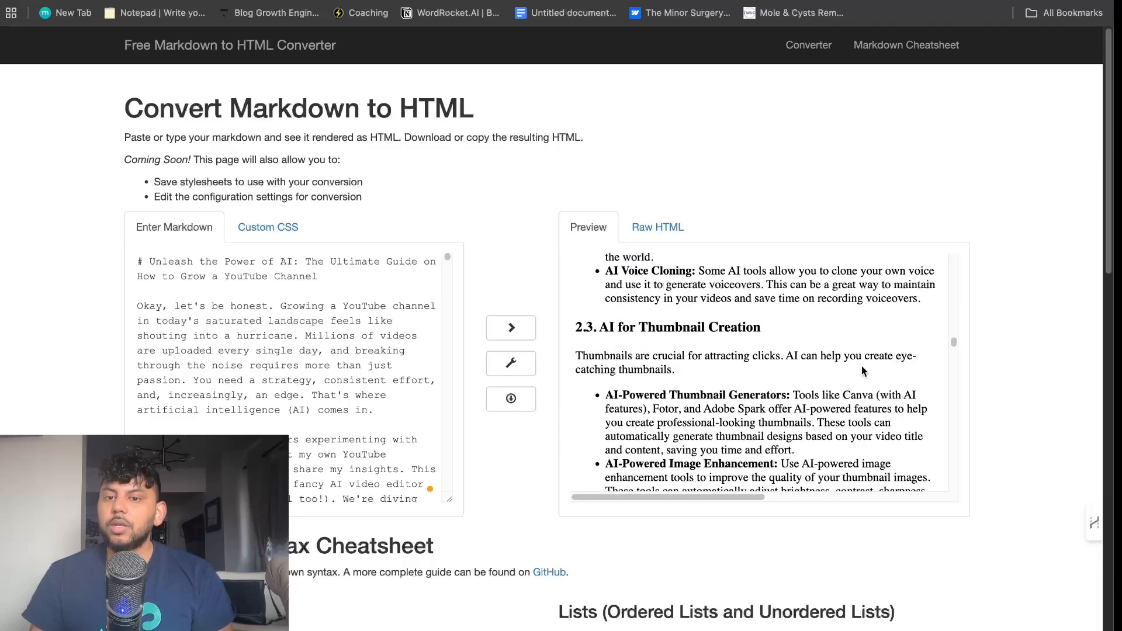
scroll("down", 3)
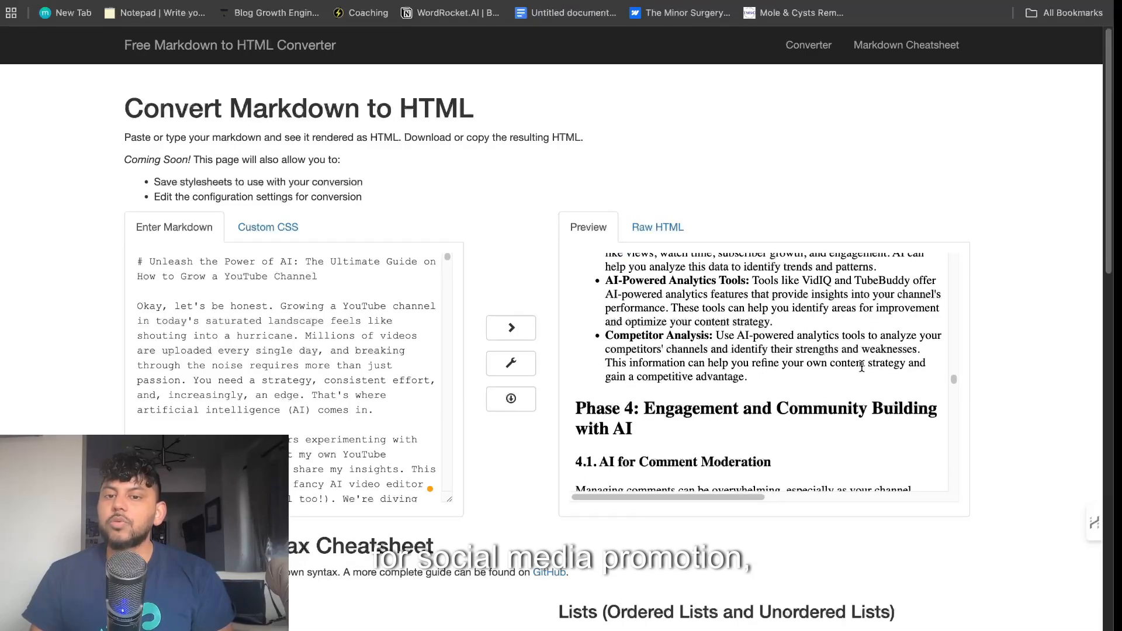
scroll("down", 3)
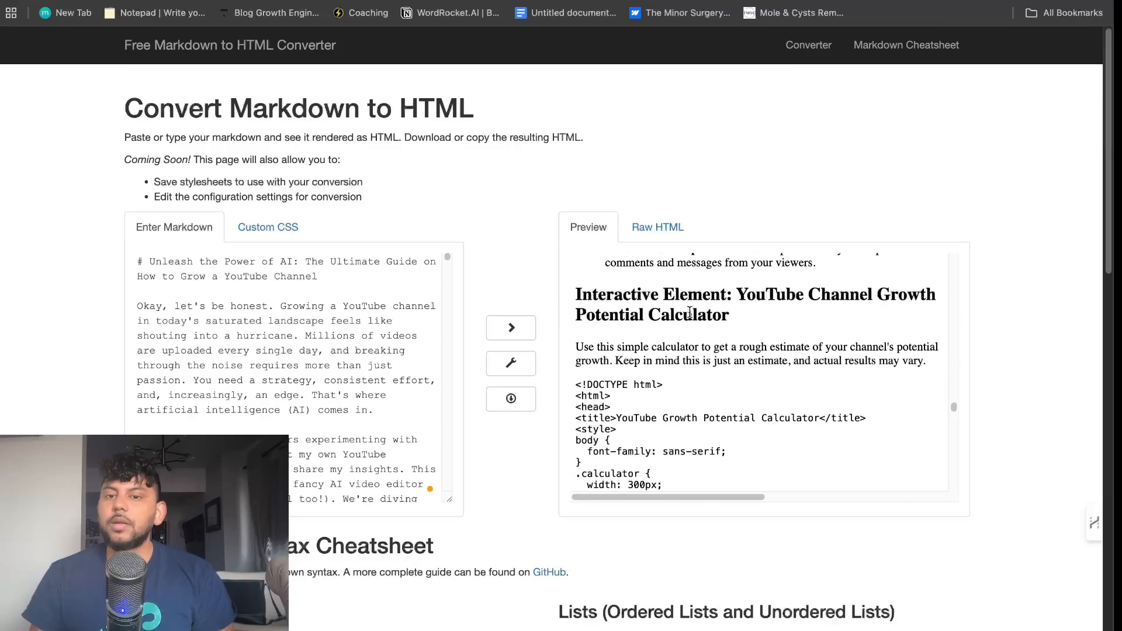
scroll("down", 3)
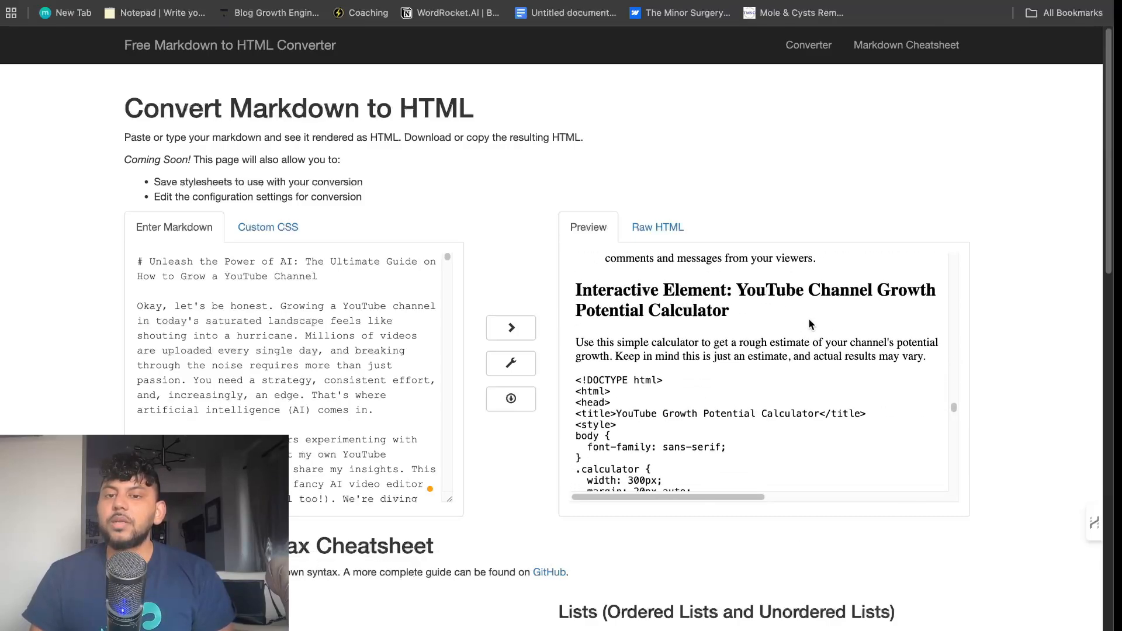
scroll("down", 3)
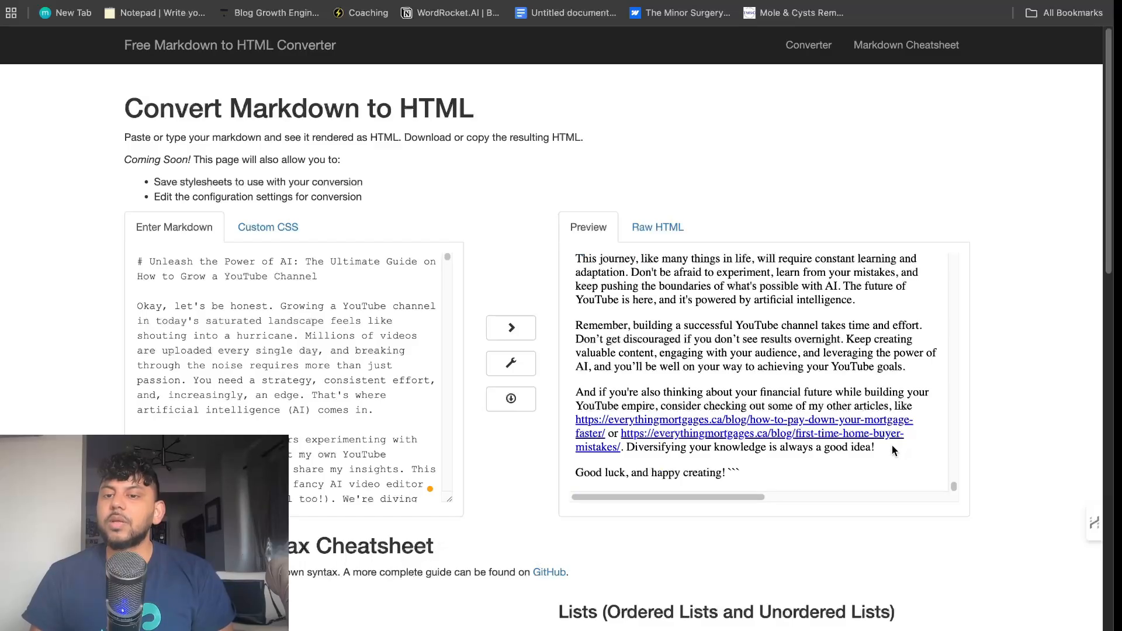
right_click(737, 300)
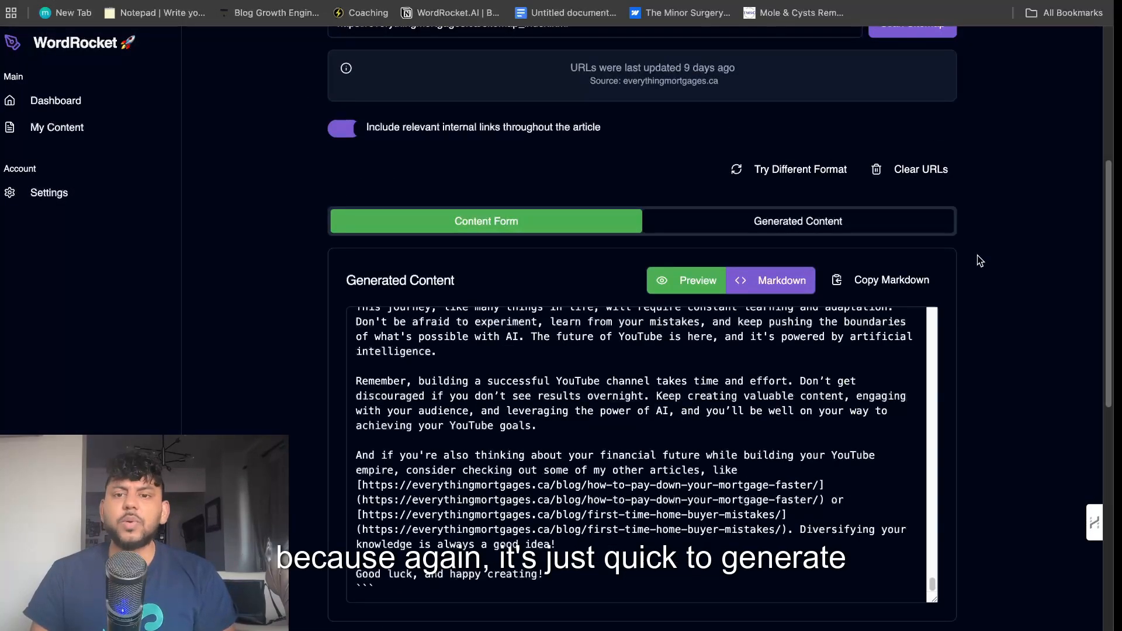
Switch WordRocket to light mode and enter 1000 views and 7 videos per week in the calculator.
scroll("down", 3)
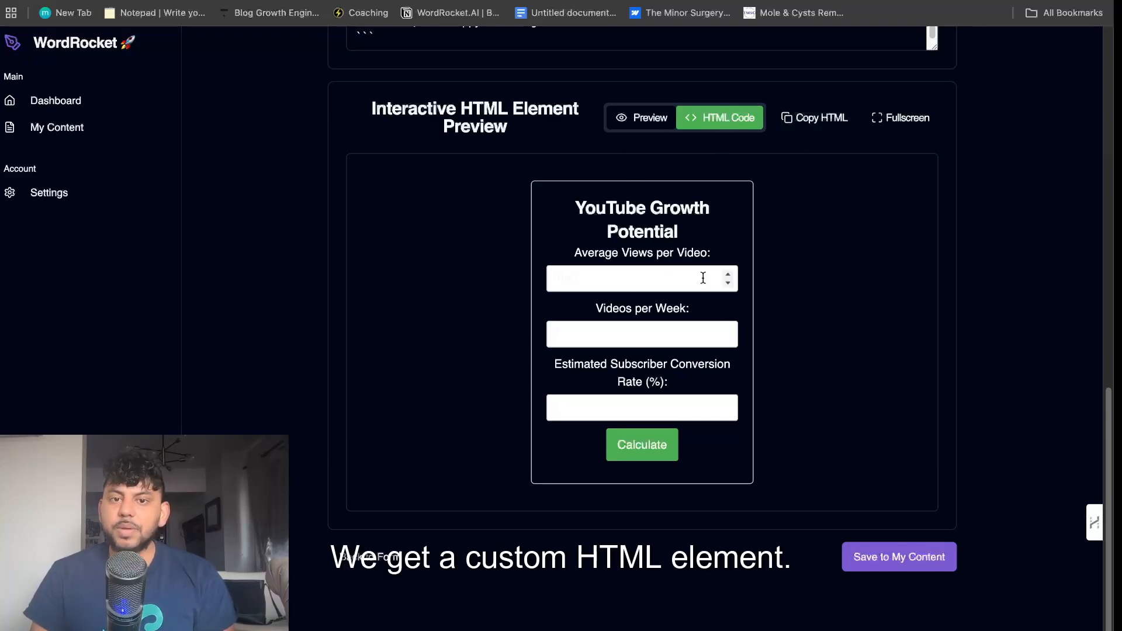
left_click(642, 278)
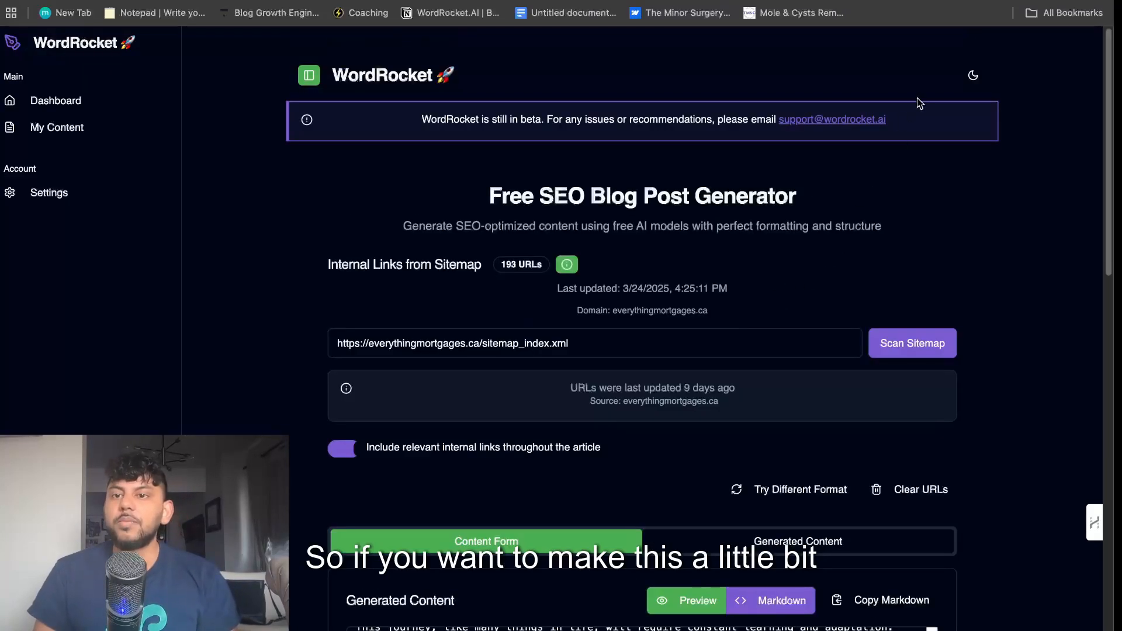
left_click(973, 75)
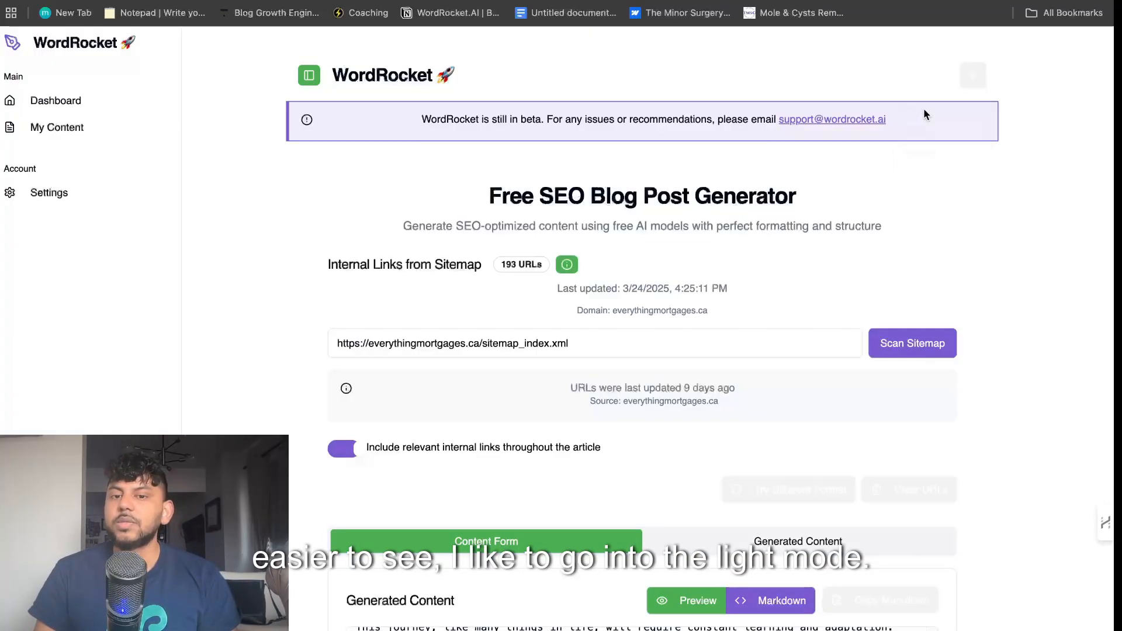
scroll("down", 3)
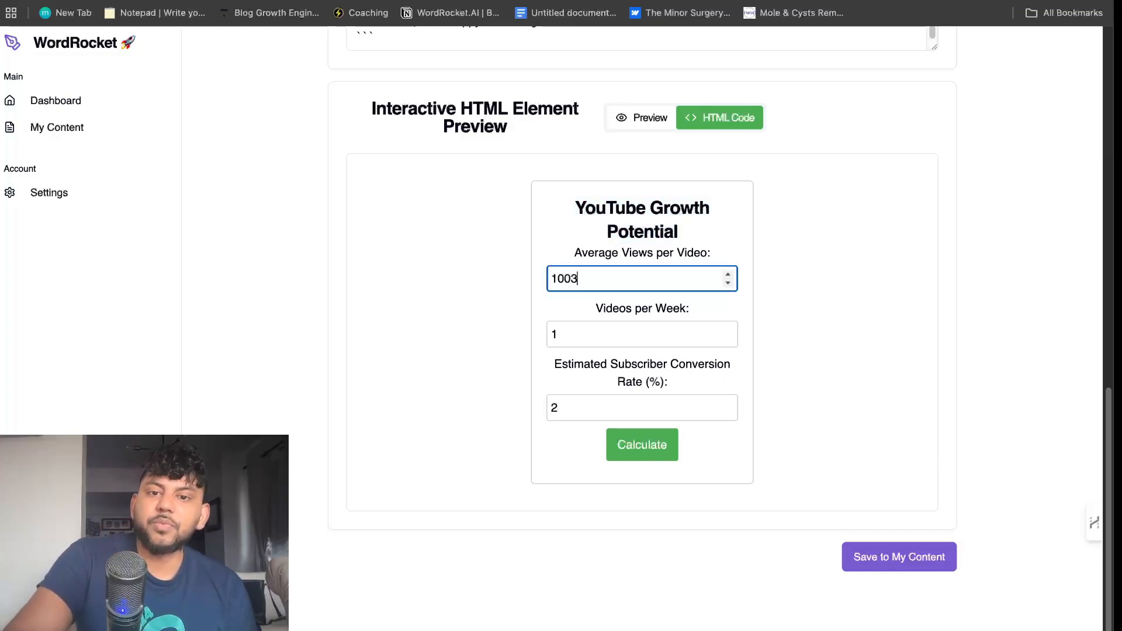
type("1000")
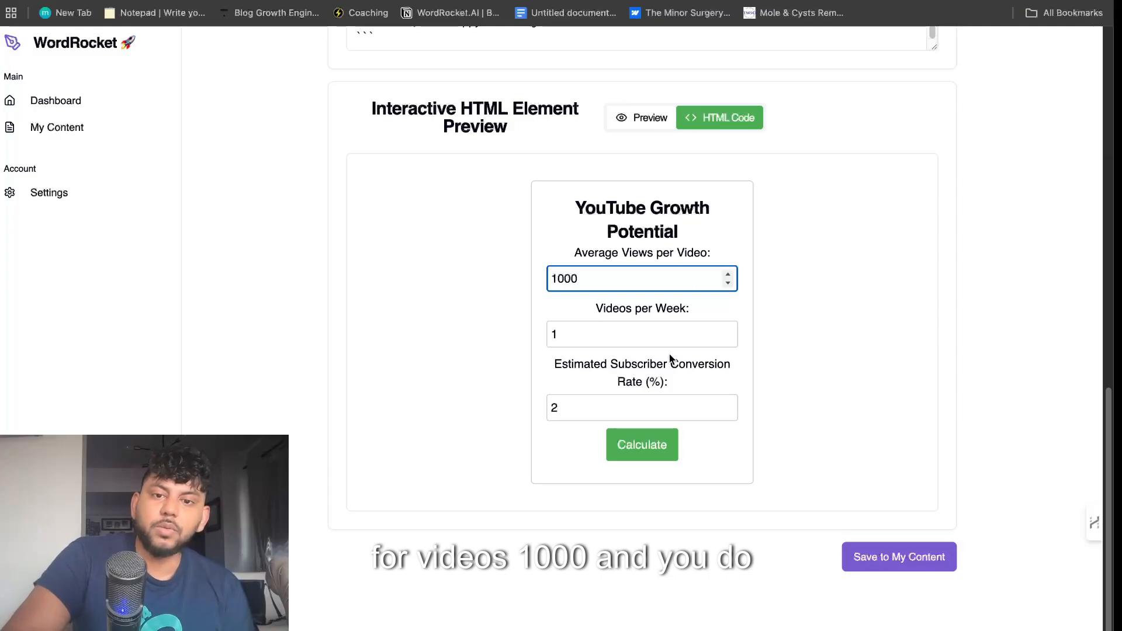
type("7")
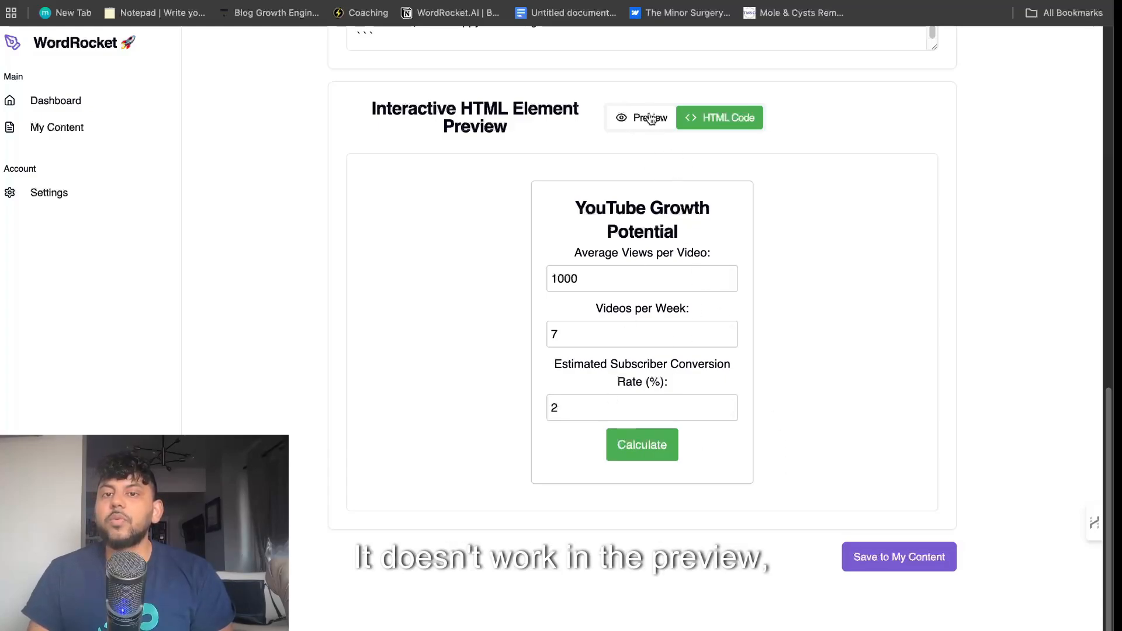
Add the calculator code as a Custom HTML block and preview it estimating 80 subscribers monthly.
left_click(719, 118)
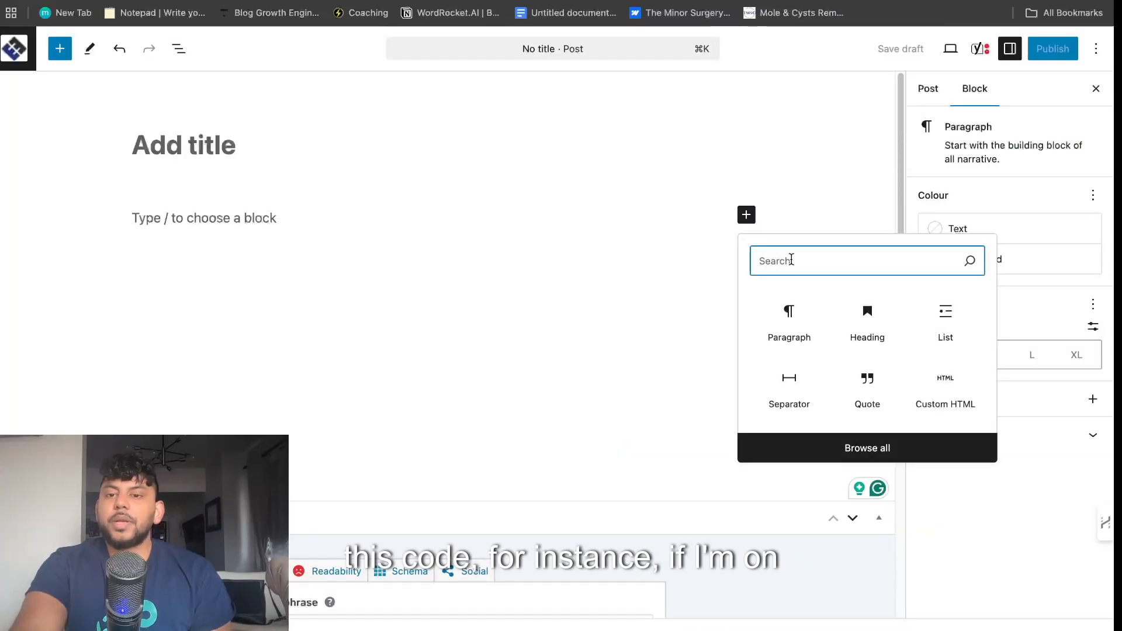
type("htm")
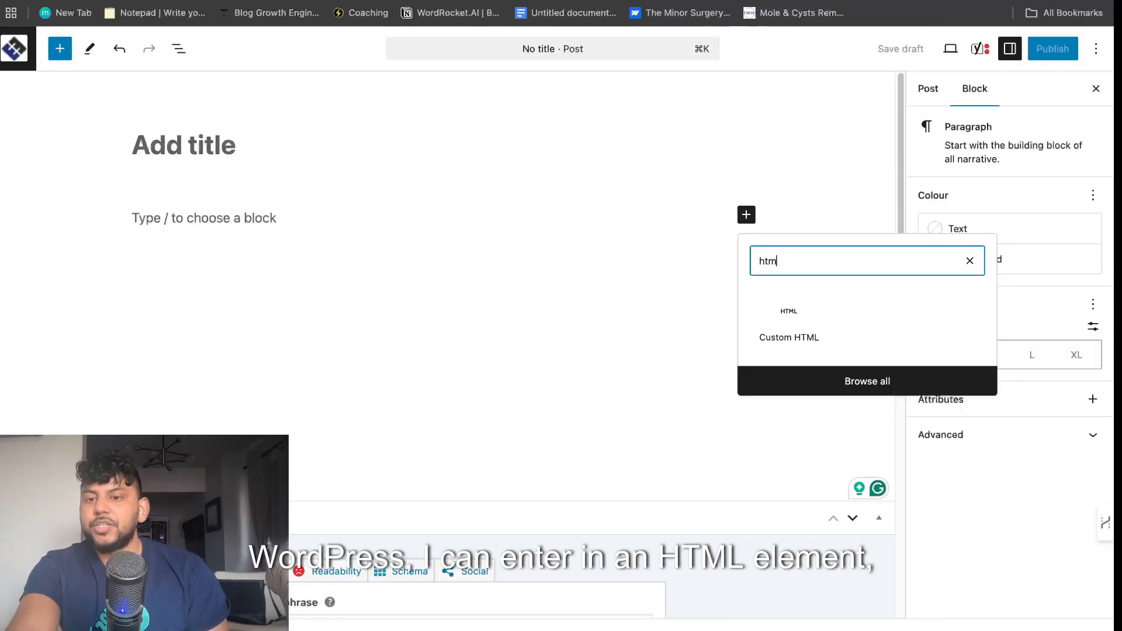
left_click(788, 337)
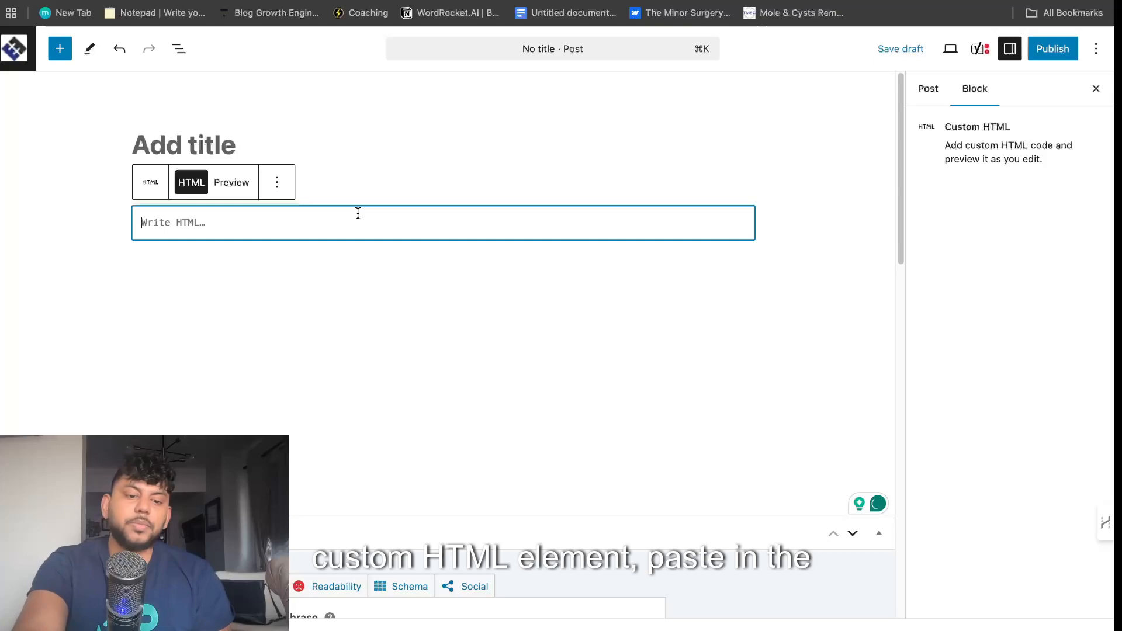
left_click(232, 182)
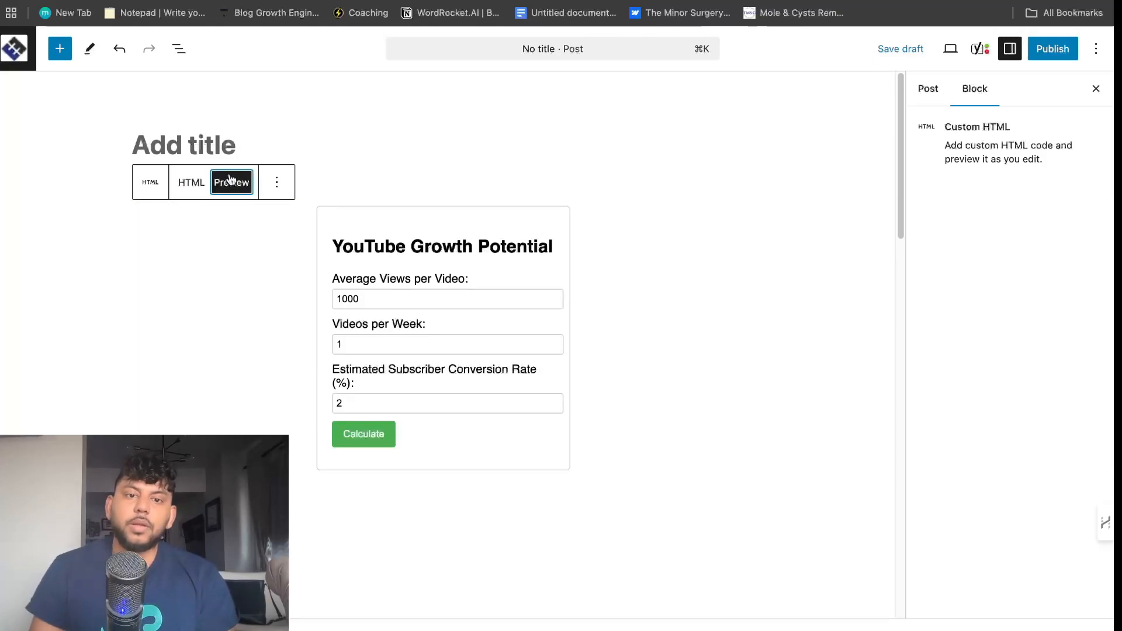
left_click(363, 434)
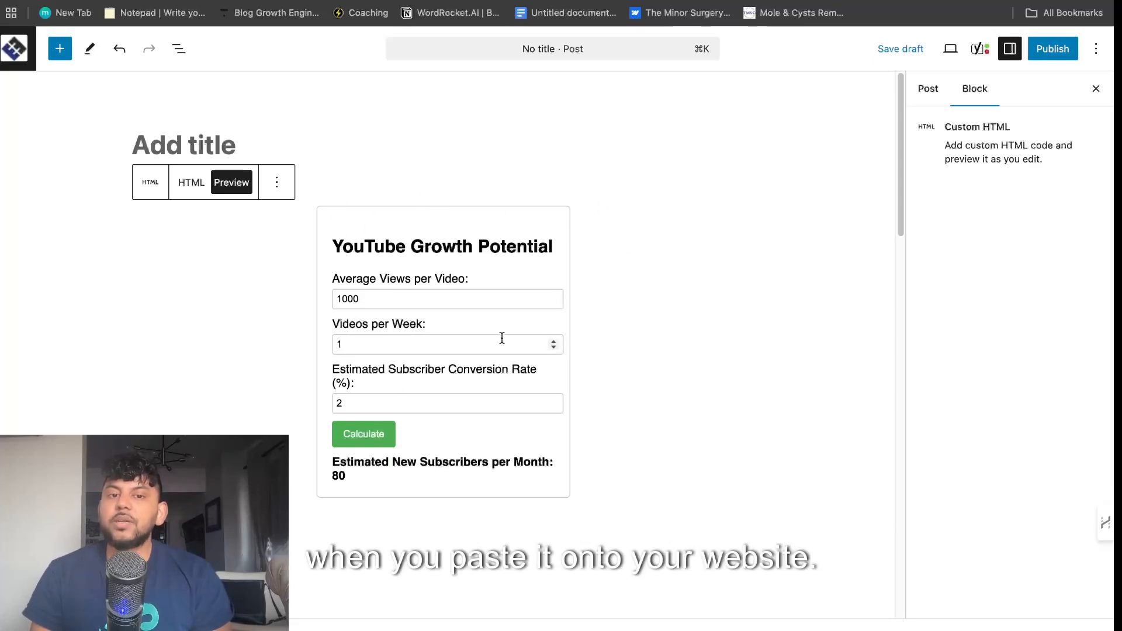
left_click(927, 89)
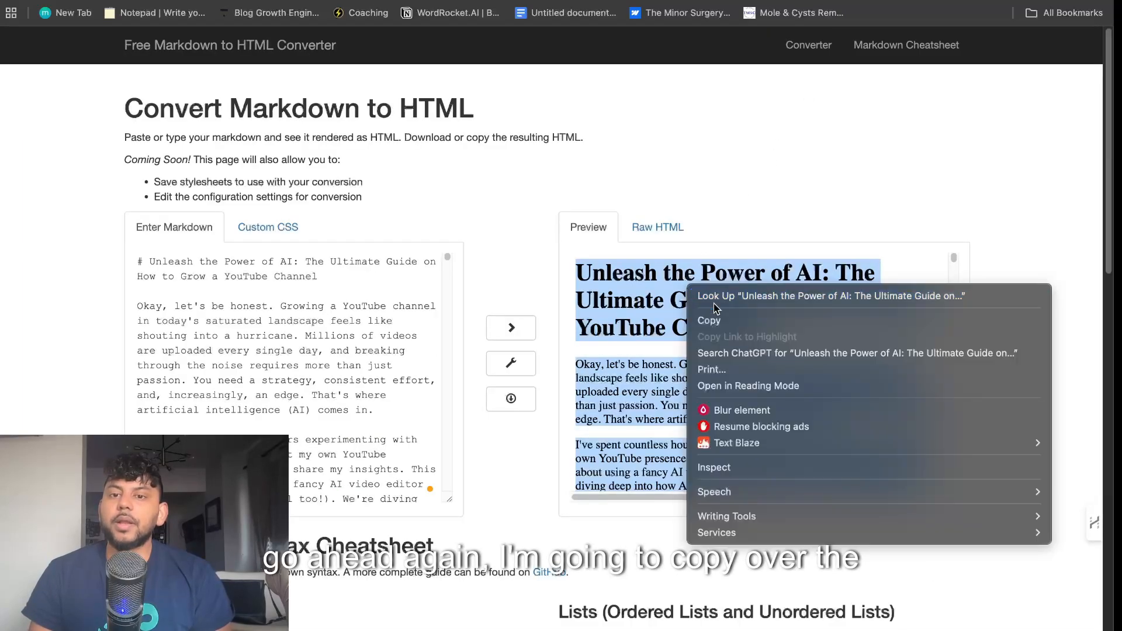
Paste the converted YouTube AI guide into the post and check the calculator at its end.
left_click(450, 13)
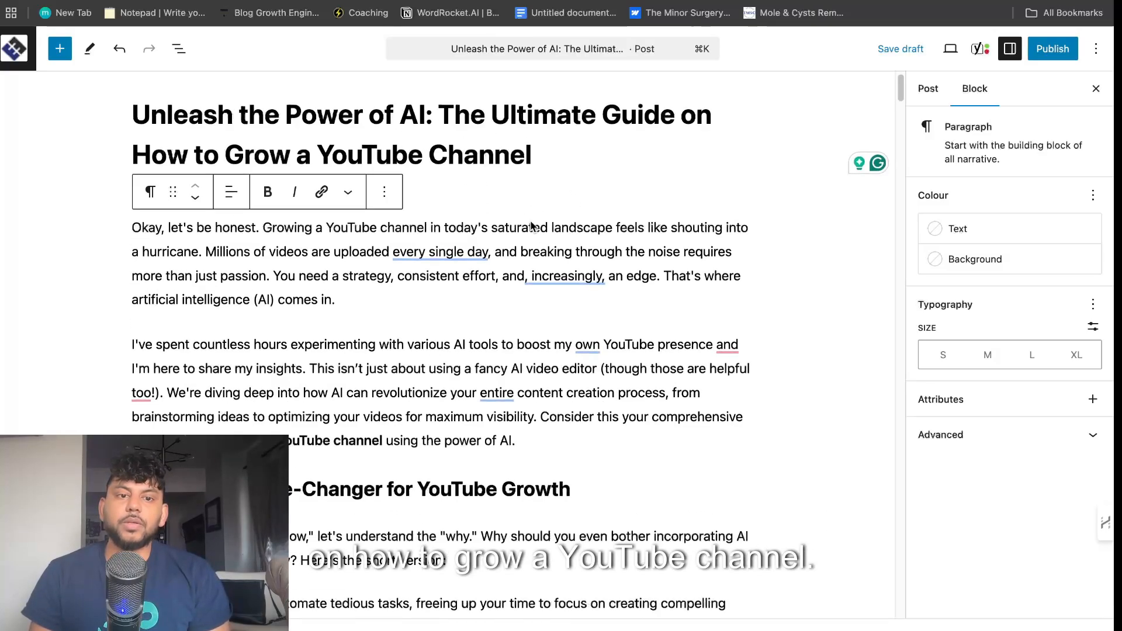
scroll("down", 3)
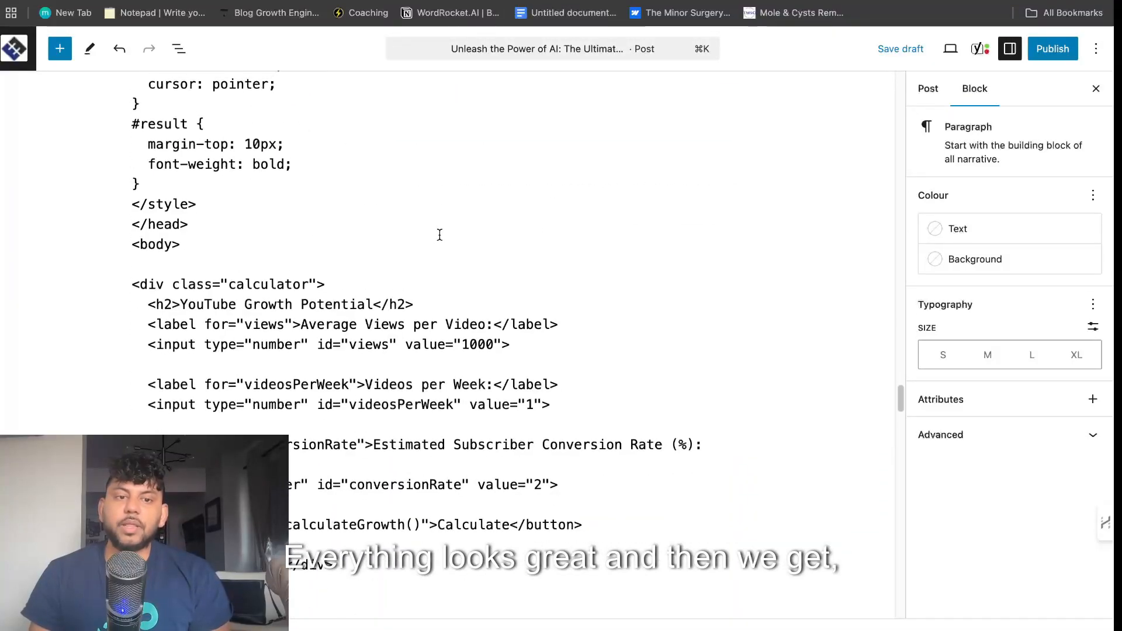
scroll("down", 3)
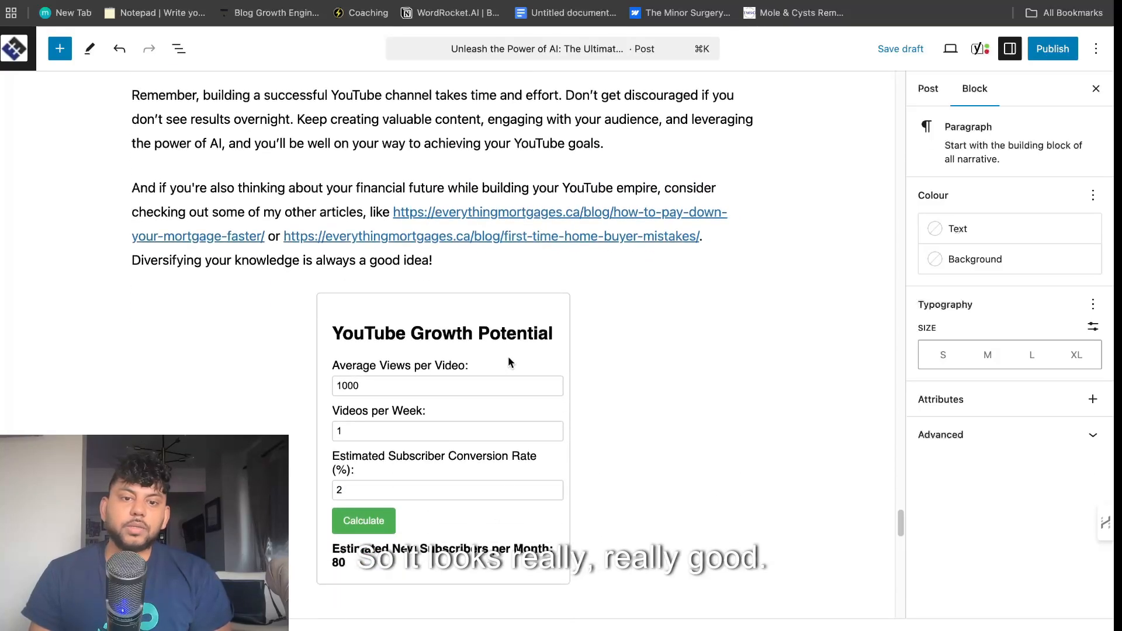
scroll("down", 3)
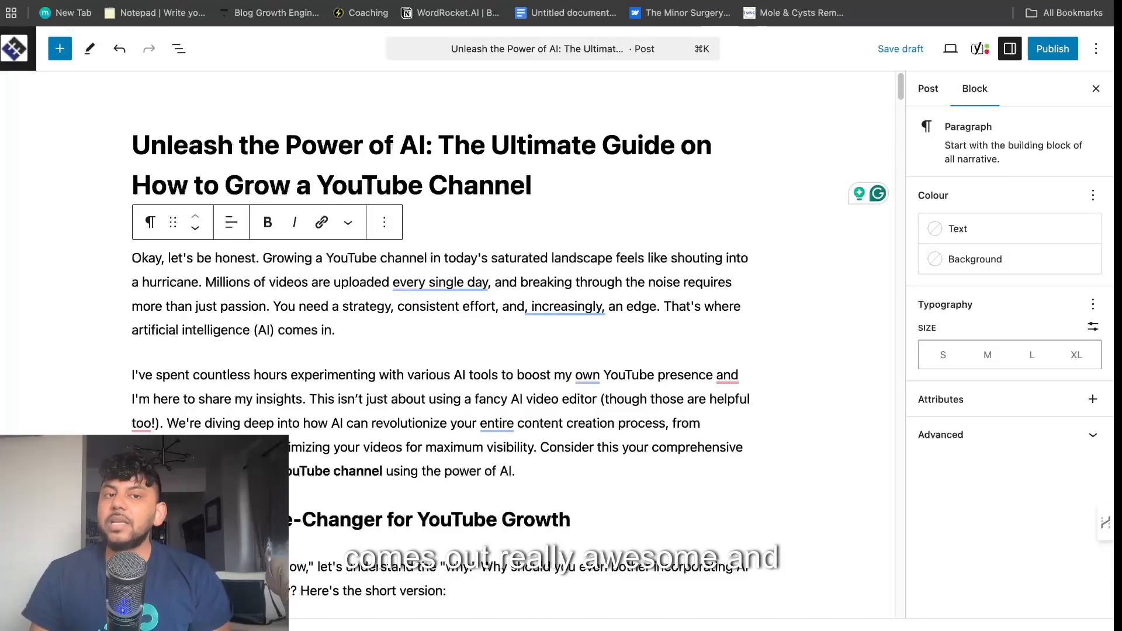
left_click(817, 114)
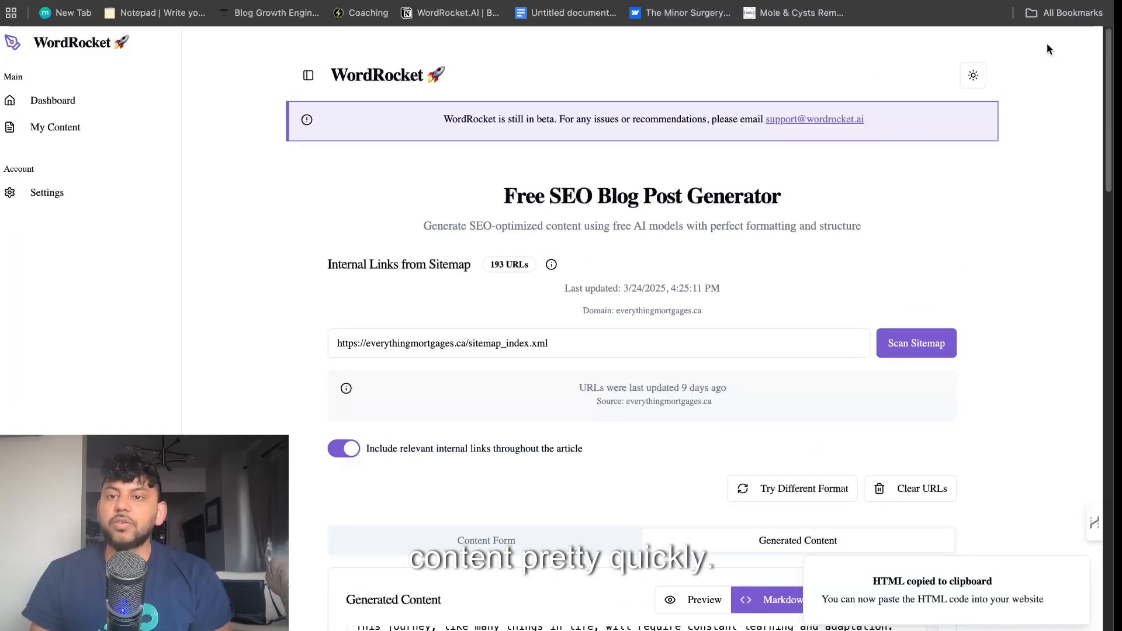
Switch WordRocket back to dark mode and scroll to the calculator's HTML code.
left_click(973, 75)
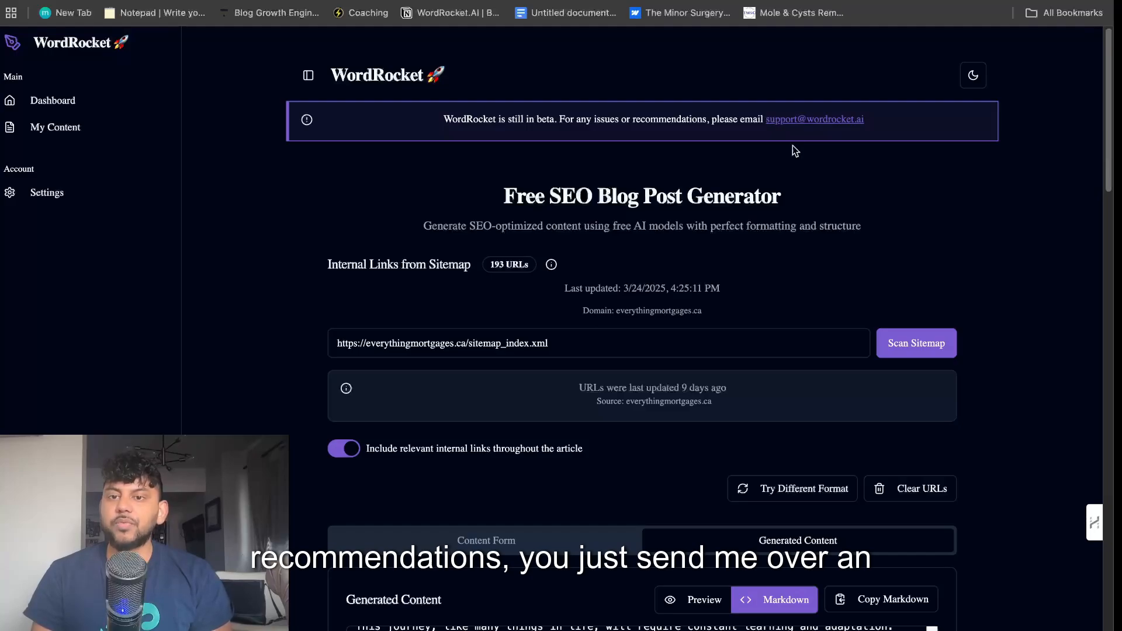
scroll("down", 3)
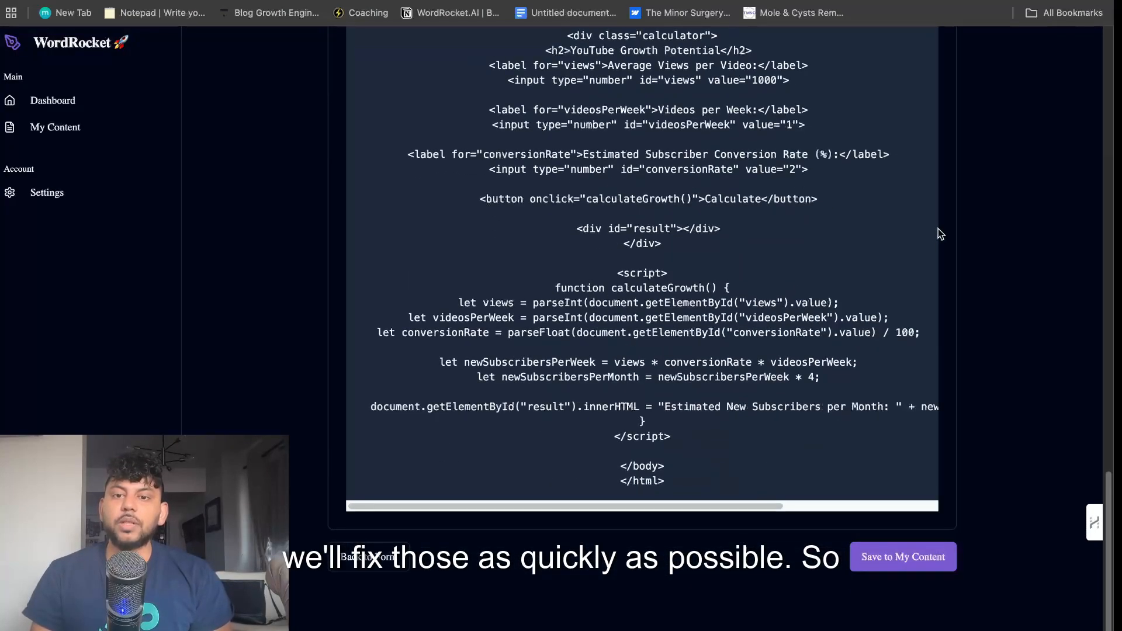